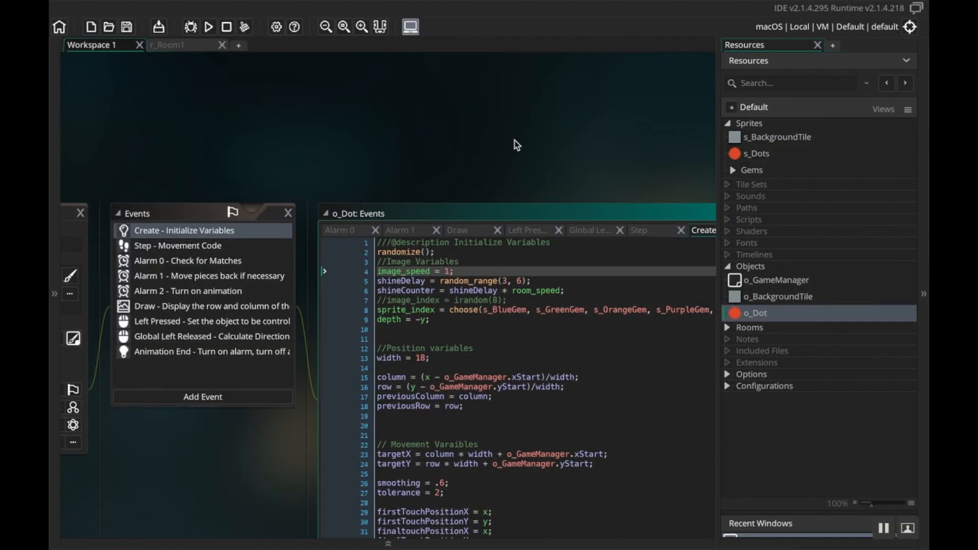
mouse_move(486, 138)
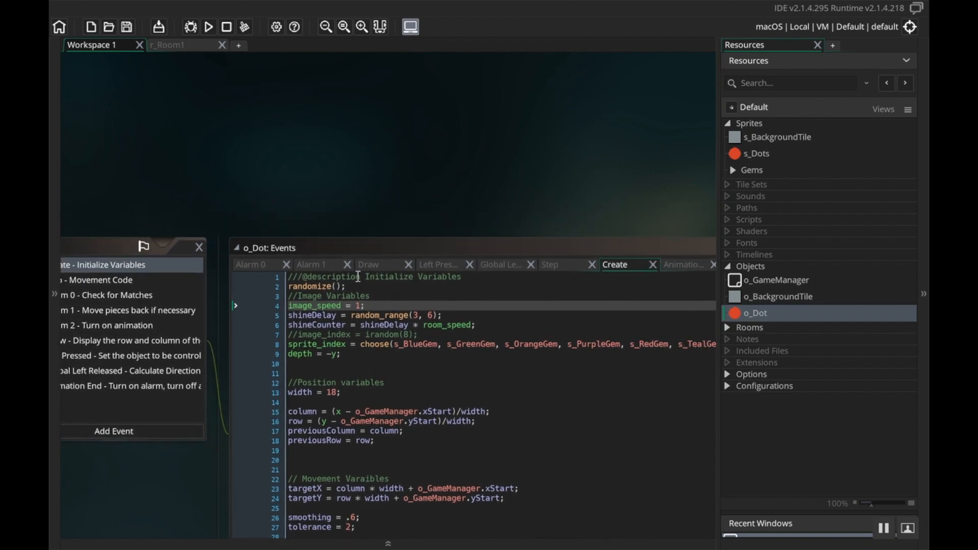
mouse_move(416, 216)
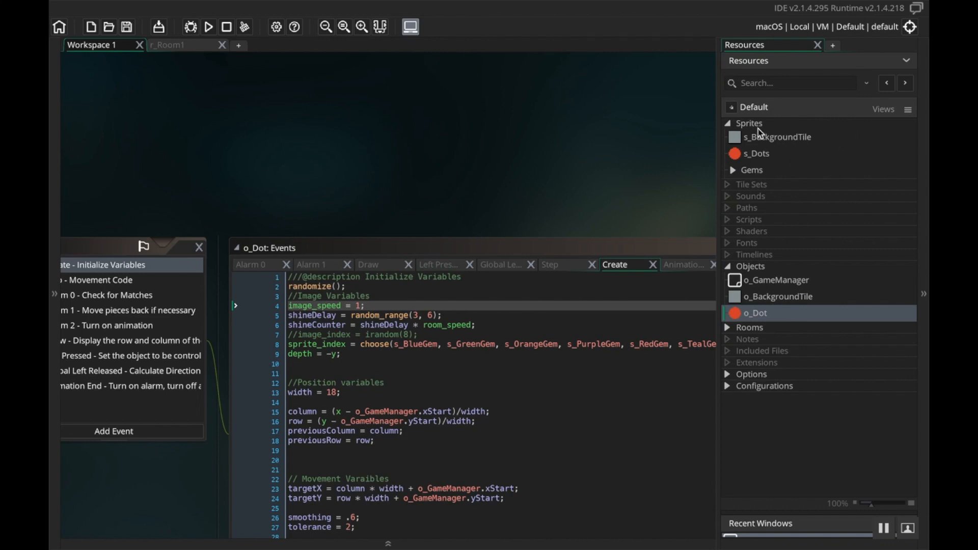
Step: Add a new group under Sprites and begin naming it 'Environ'
right_click(749, 123)
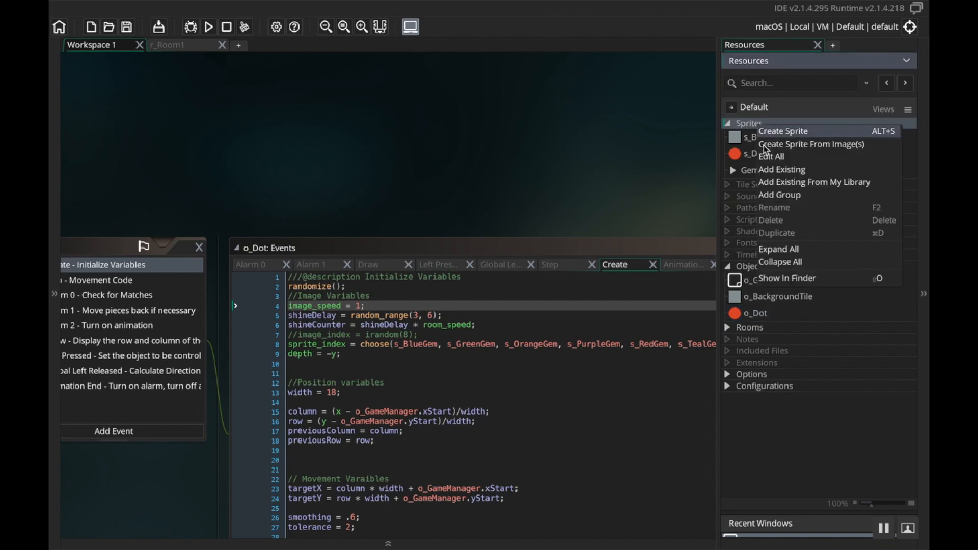
mouse_move(779, 195)
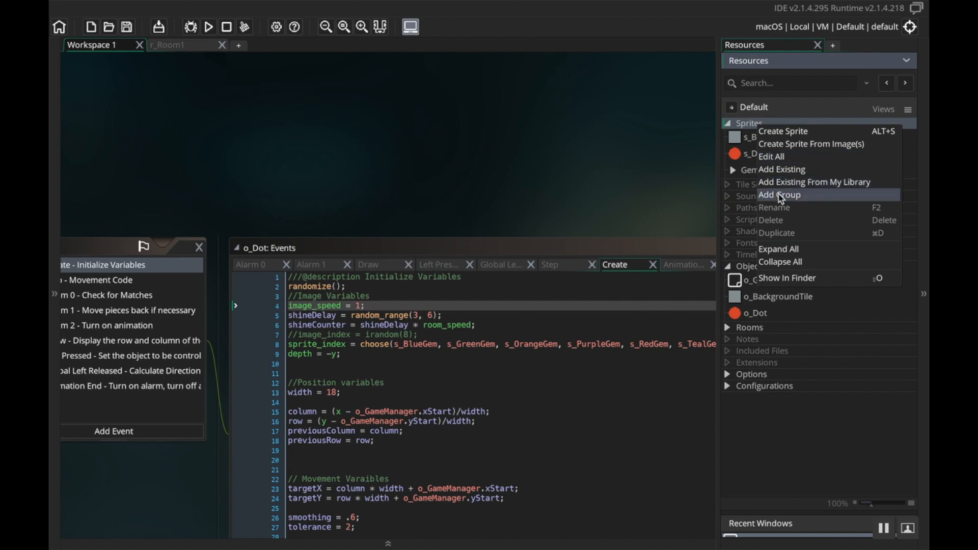
click(779, 195)
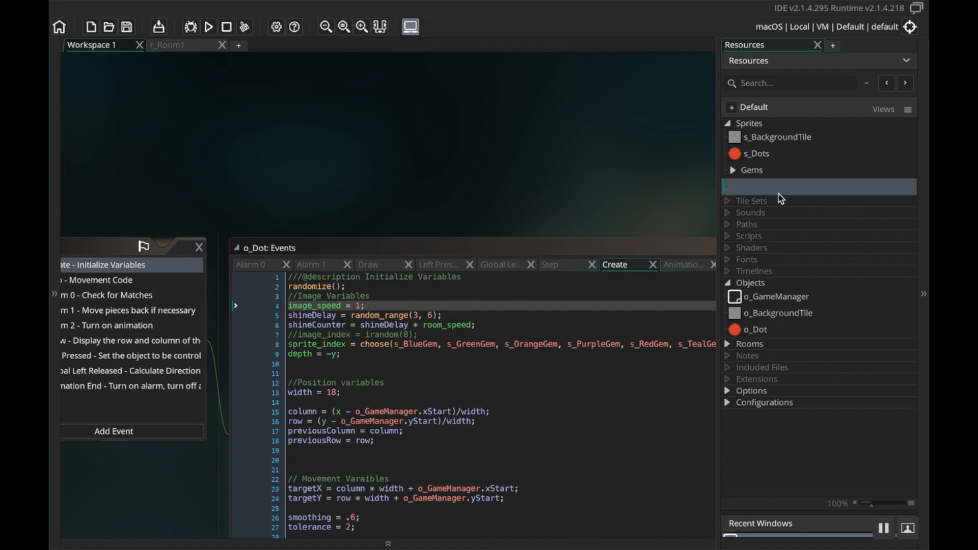
text(Environ)
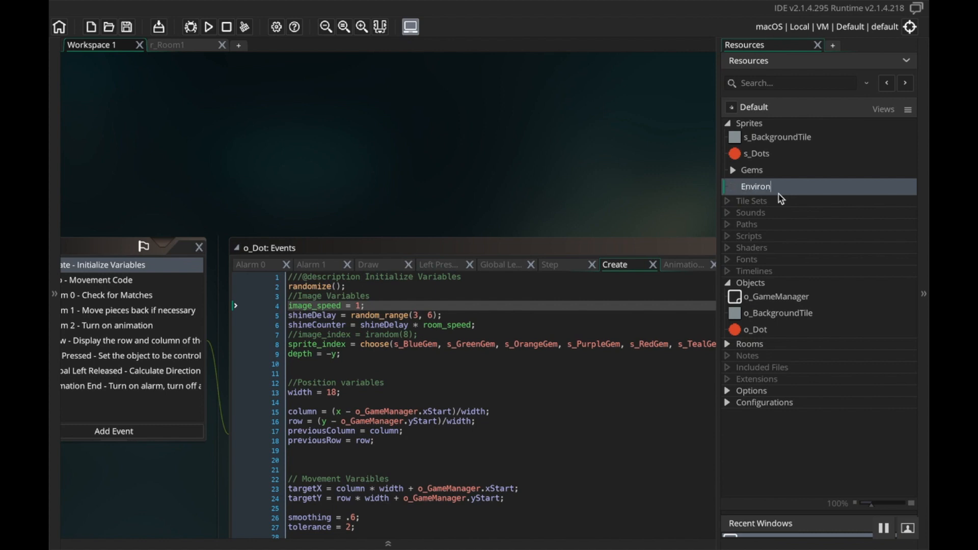
Step: Create three sprites s_Background, s_Foreground and s_Railing in the Environment group
right_click(755, 186)
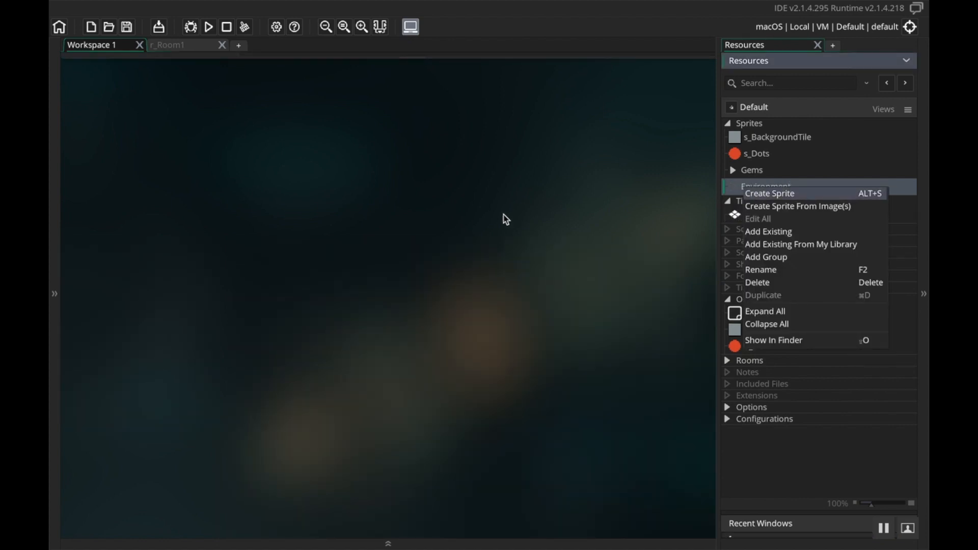
click(769, 193)
text(s_Background)
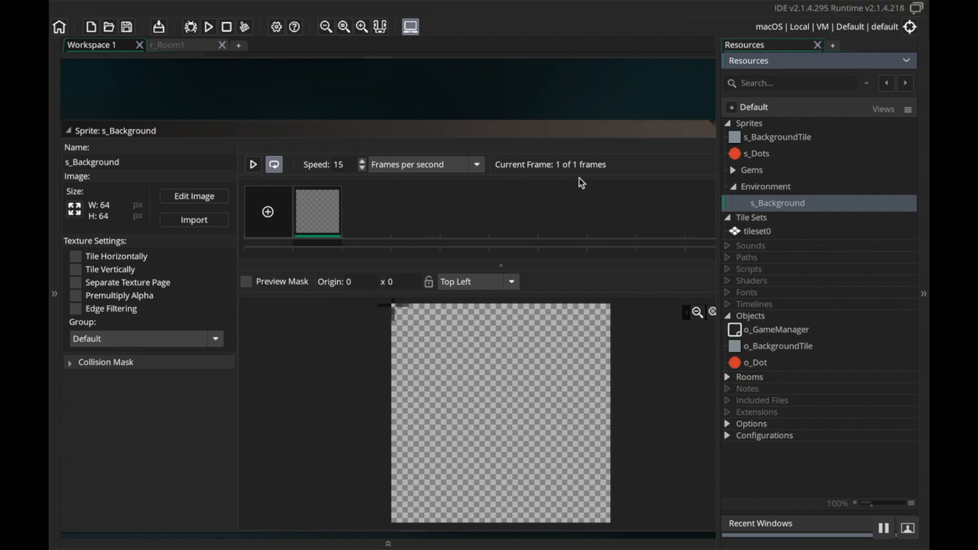
right_click(762, 187)
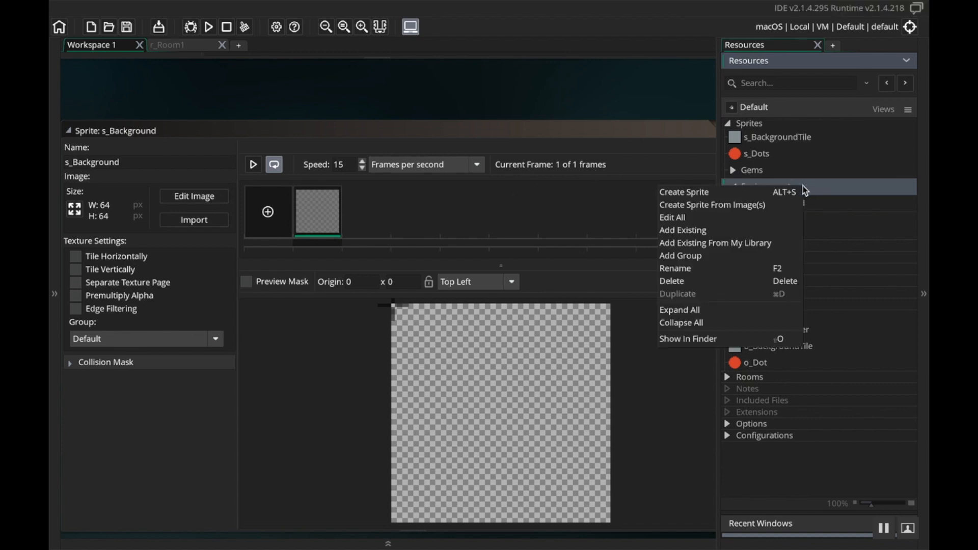
click(684, 192)
text(s_Foreground)
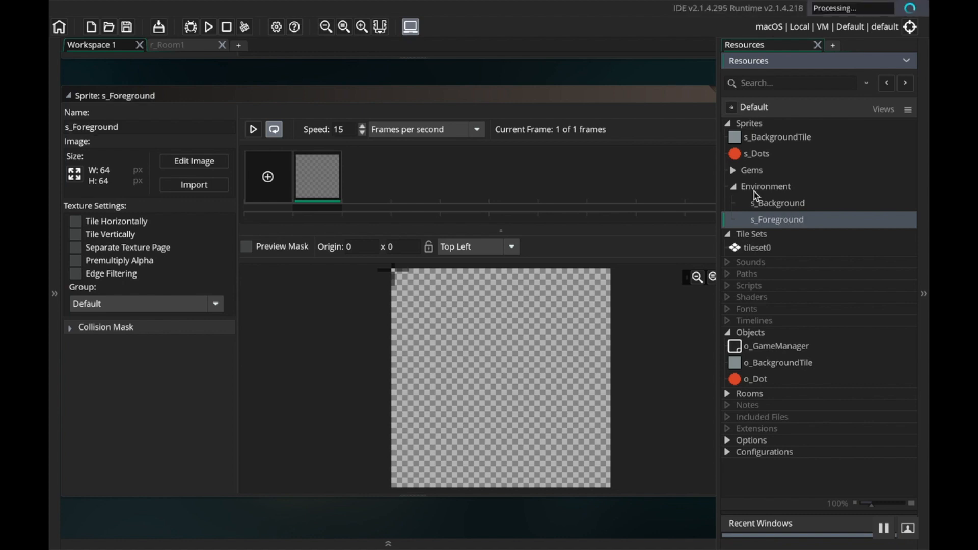
right_click(765, 186)
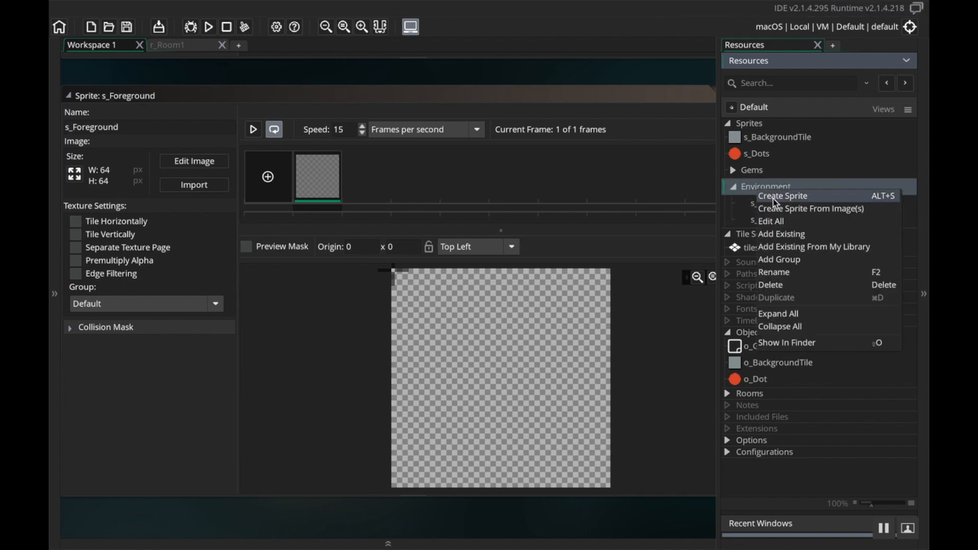
click(783, 195)
text(s_Railing)
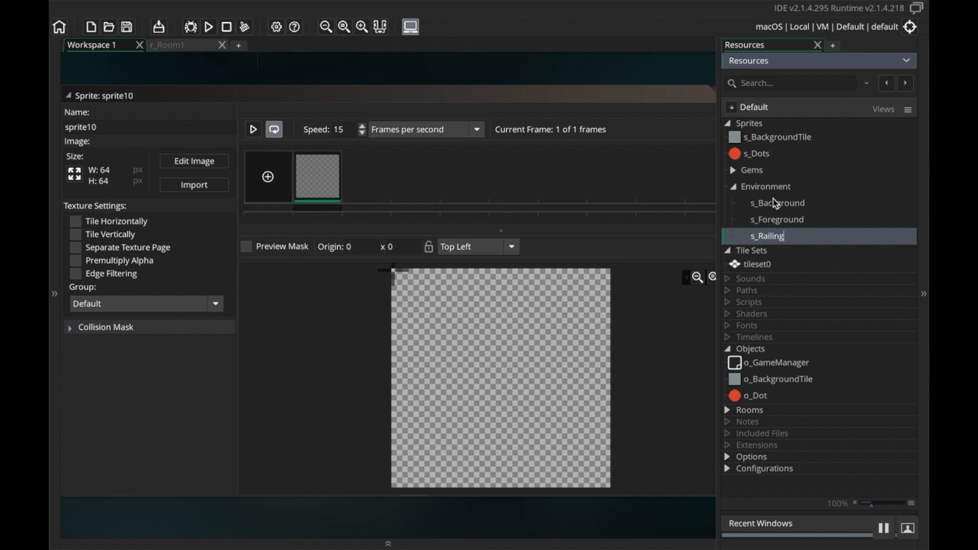
Step: Open the s_Background sprite for editing
click(778, 203)
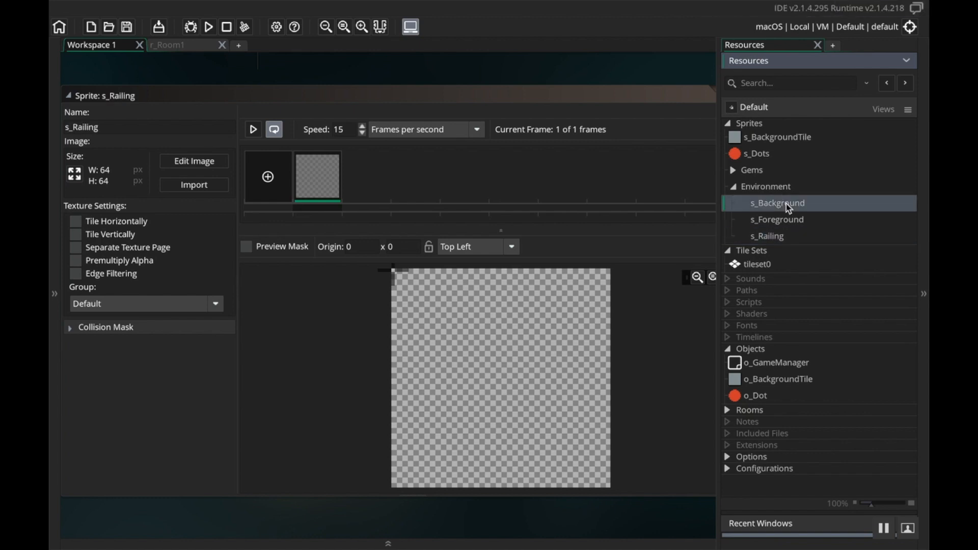
click(777, 203)
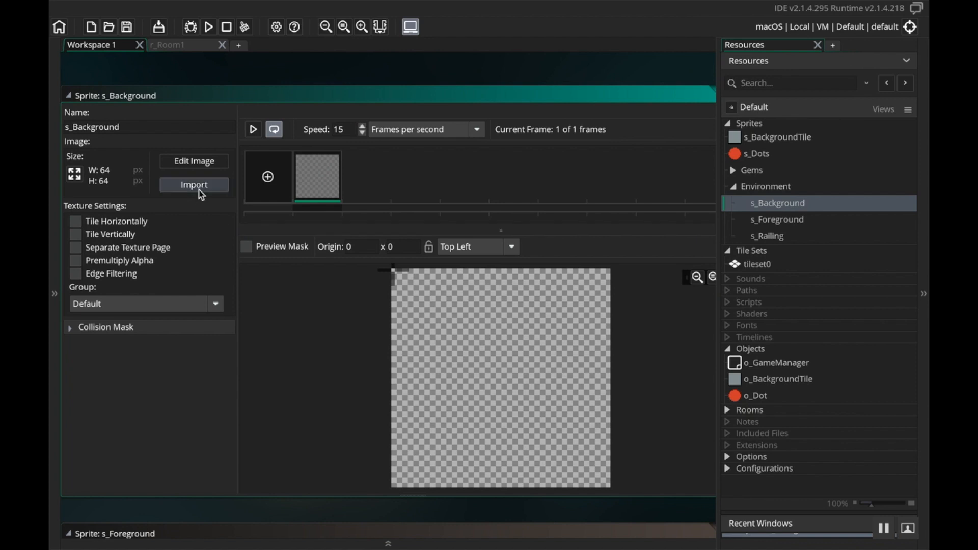
Step: Import the s_Background PNG into the s_Background sprite
click(194, 185)
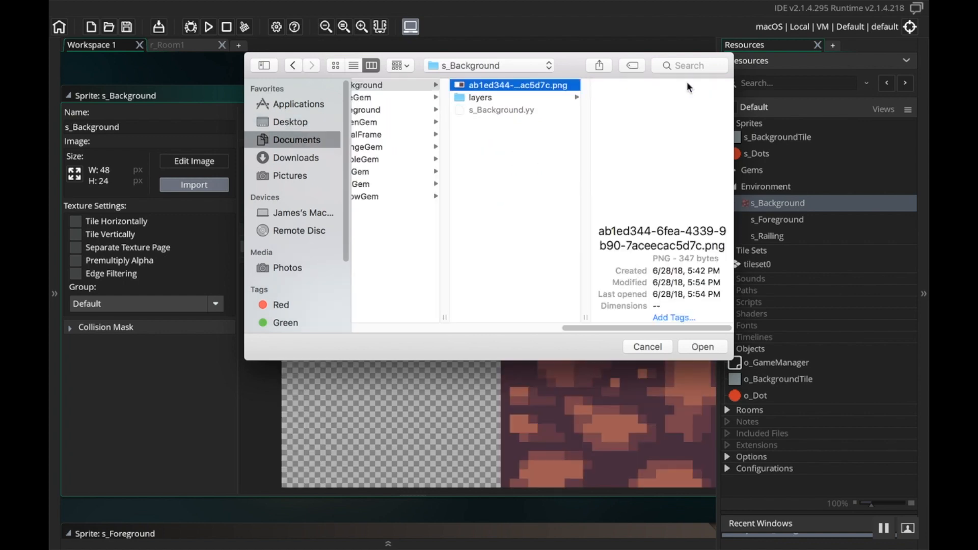
click(701, 347)
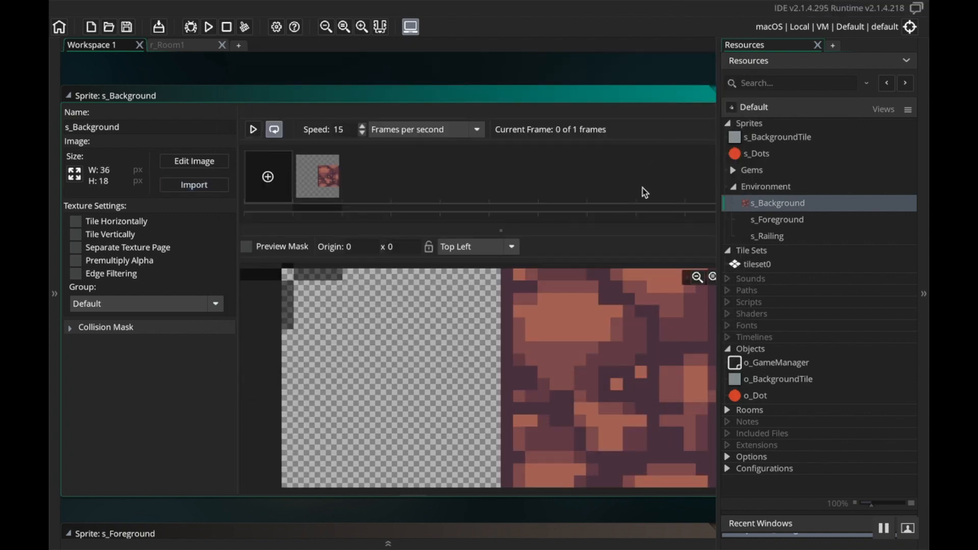
Step: Import the s_Foreground PNG into the s_Foreground sprite from the project's sprites folder
click(776, 219)
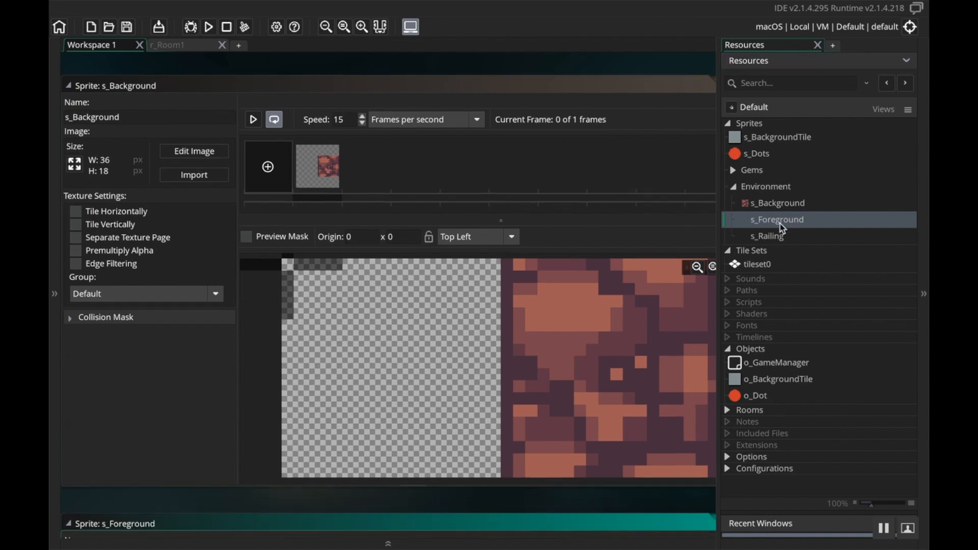
click(193, 175)
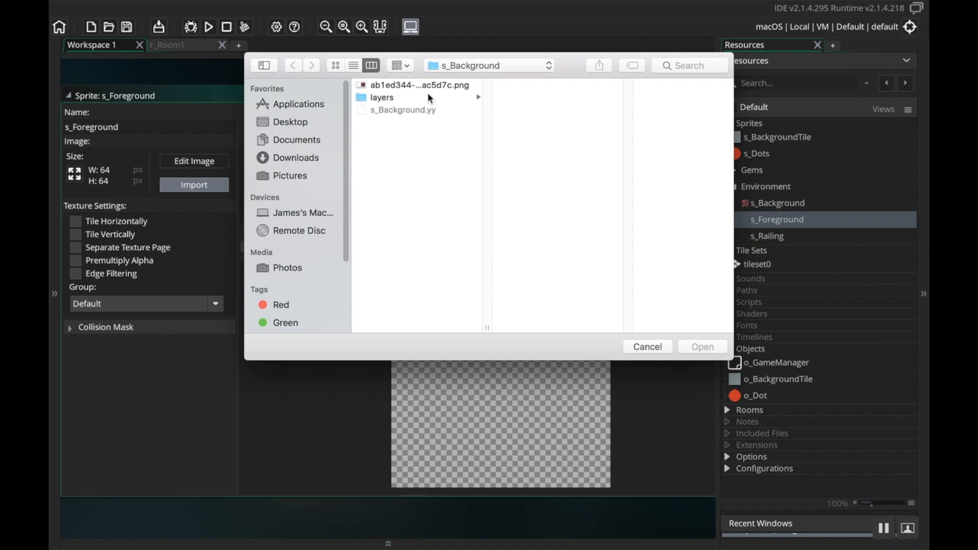
click(489, 65)
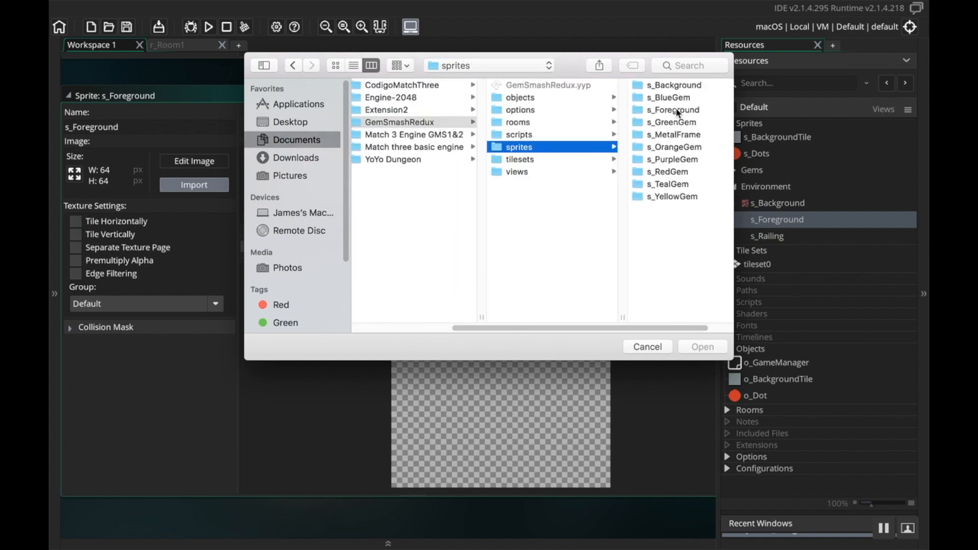
click(673, 110)
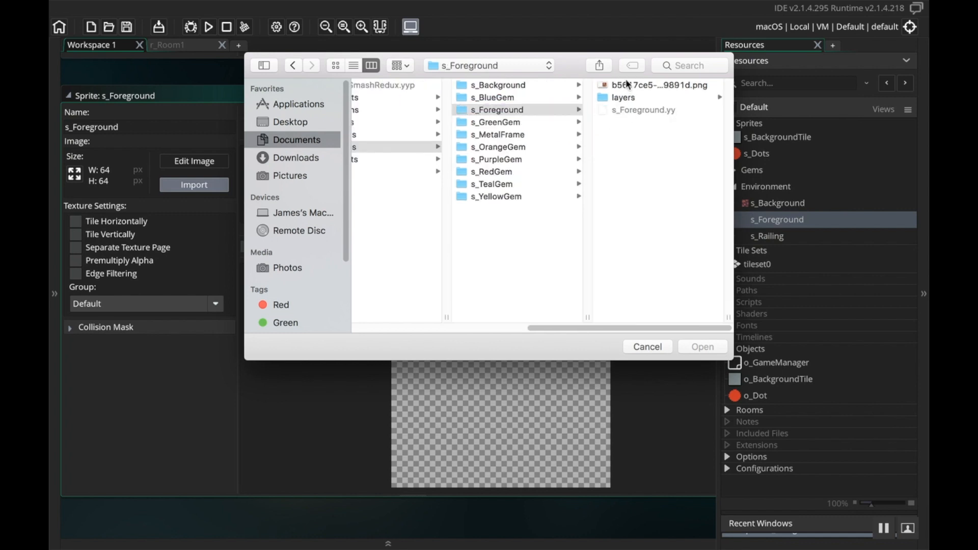
click(702, 347)
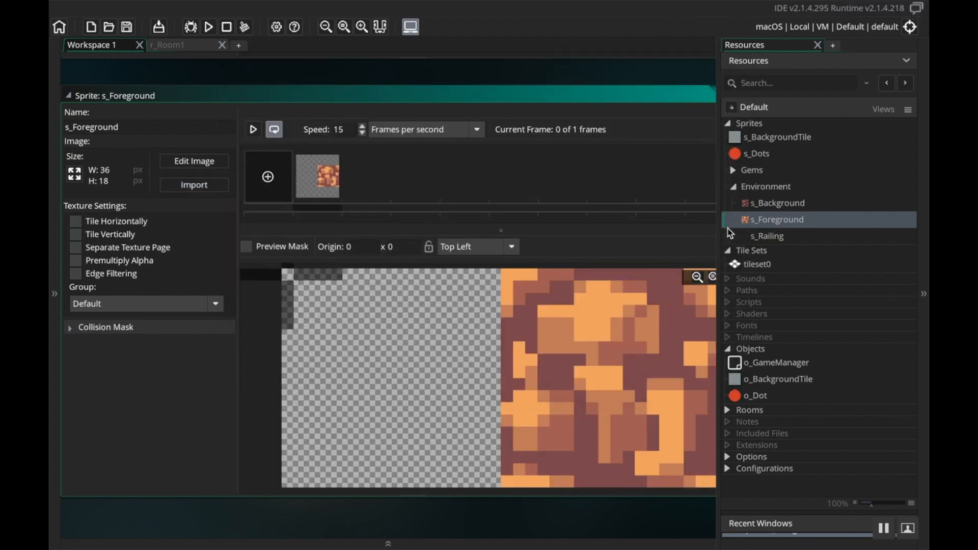
Step: Import the metal frame PNG into the s_Railing sprite
click(767, 236)
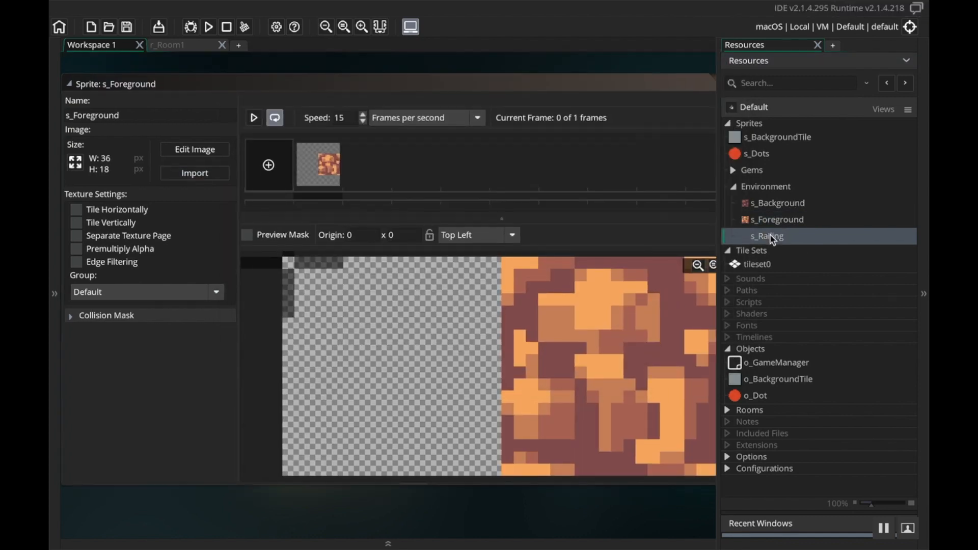
click(767, 236)
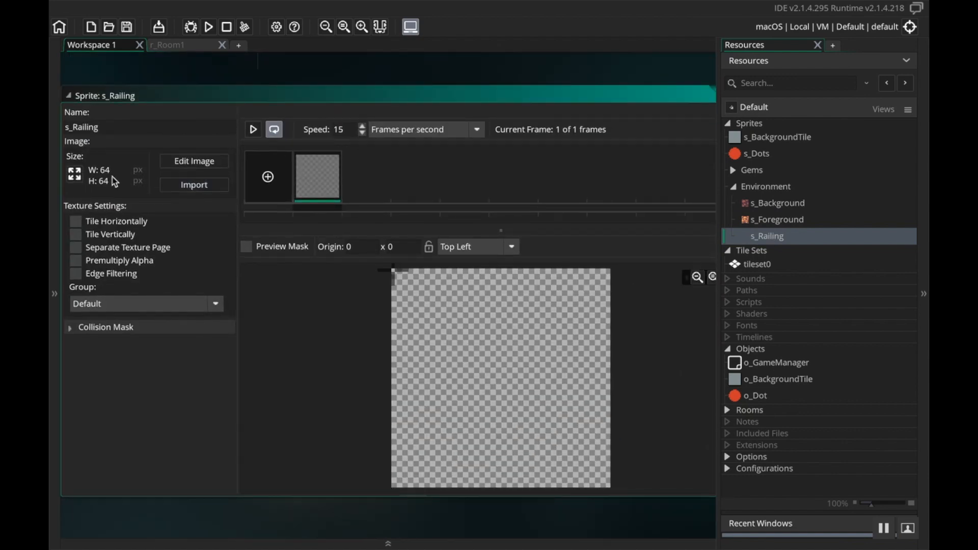
click(194, 184)
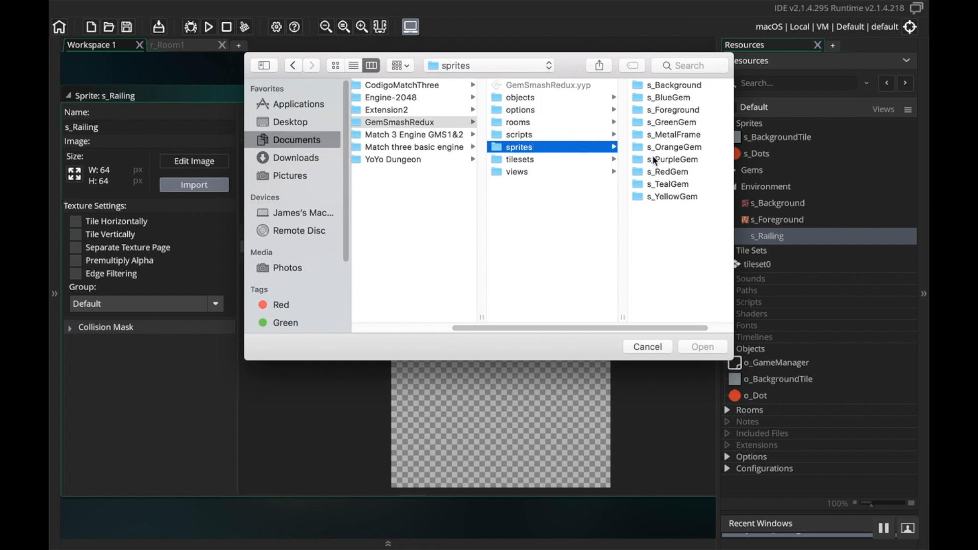
mouse_move(681, 130)
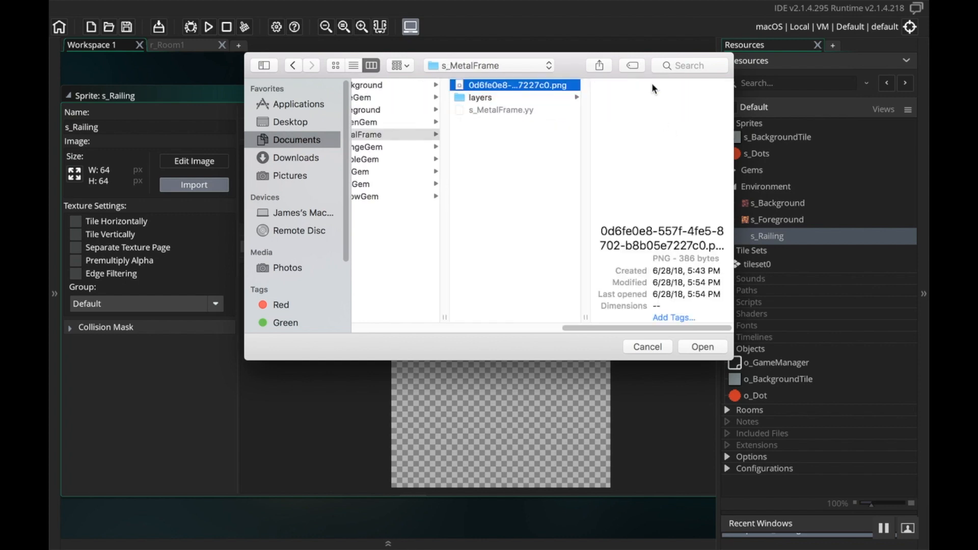
click(701, 347)
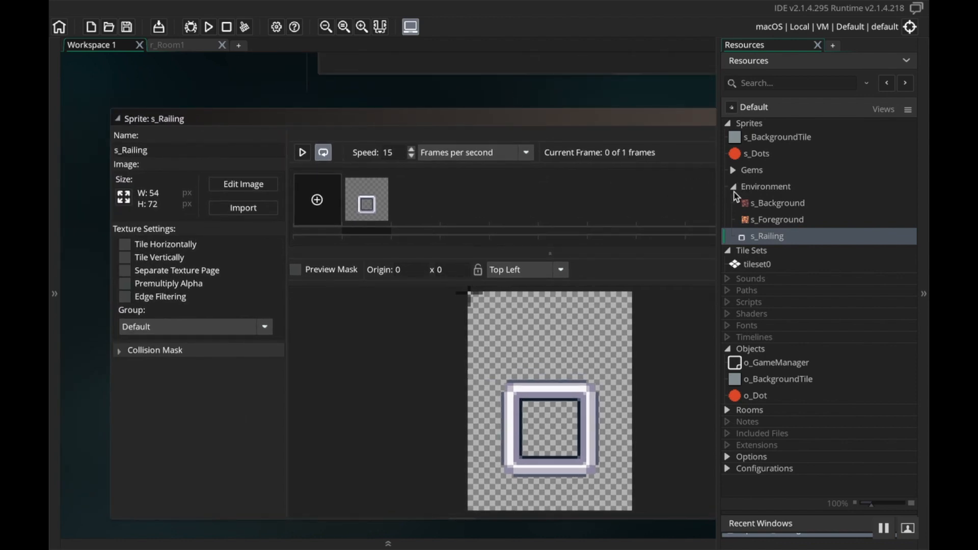
Step: Create tileset0 and assign s_Background as its sprite, starting Tile Width 18
click(734, 187)
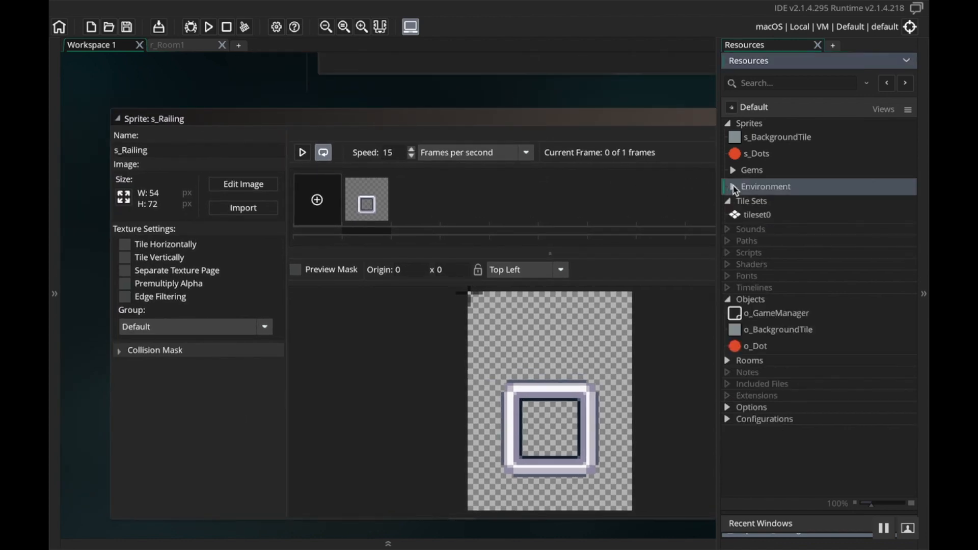
right_click(758, 214)
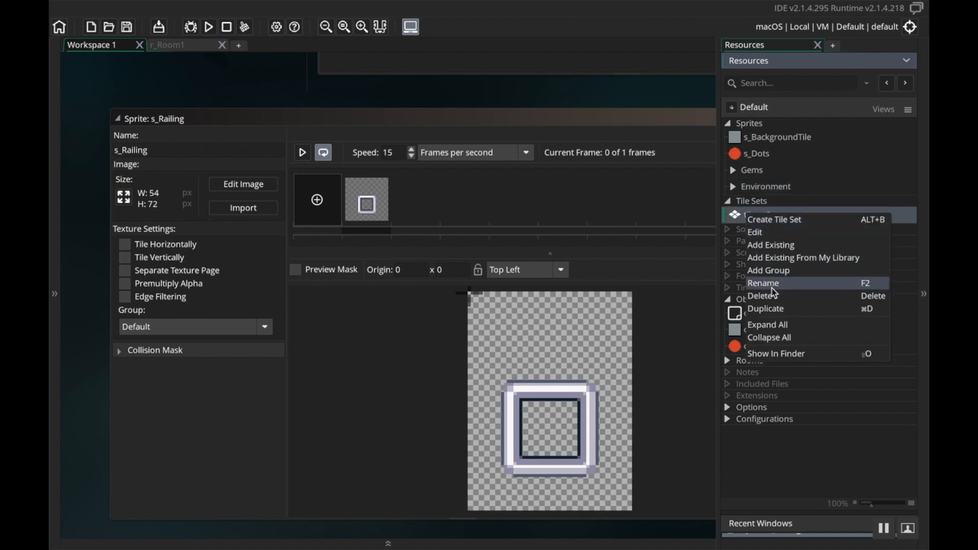
click(761, 295)
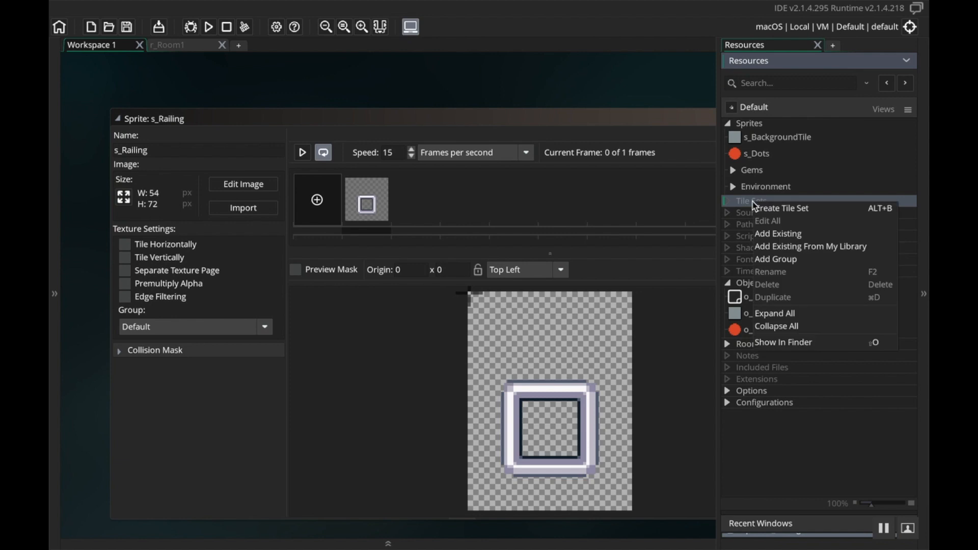
click(783, 208)
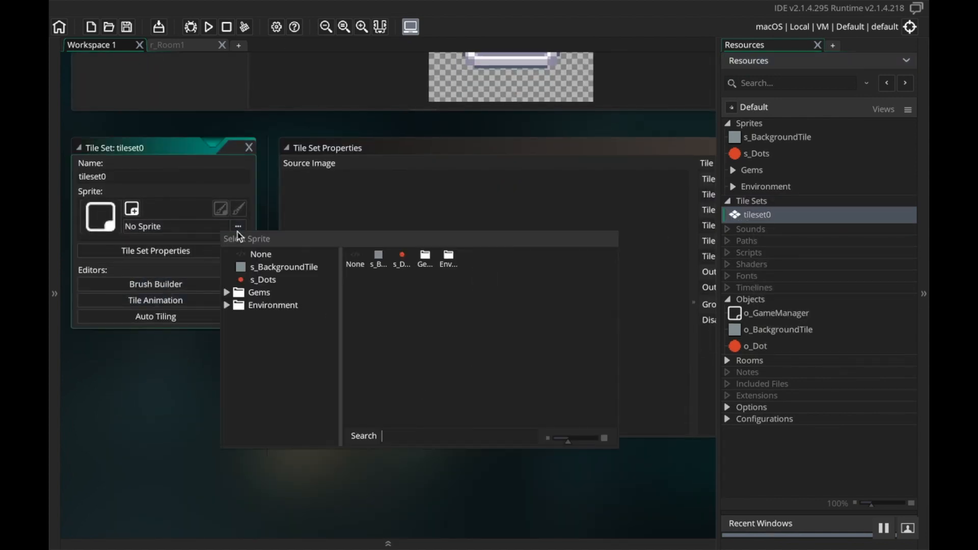
click(273, 305)
text(18)
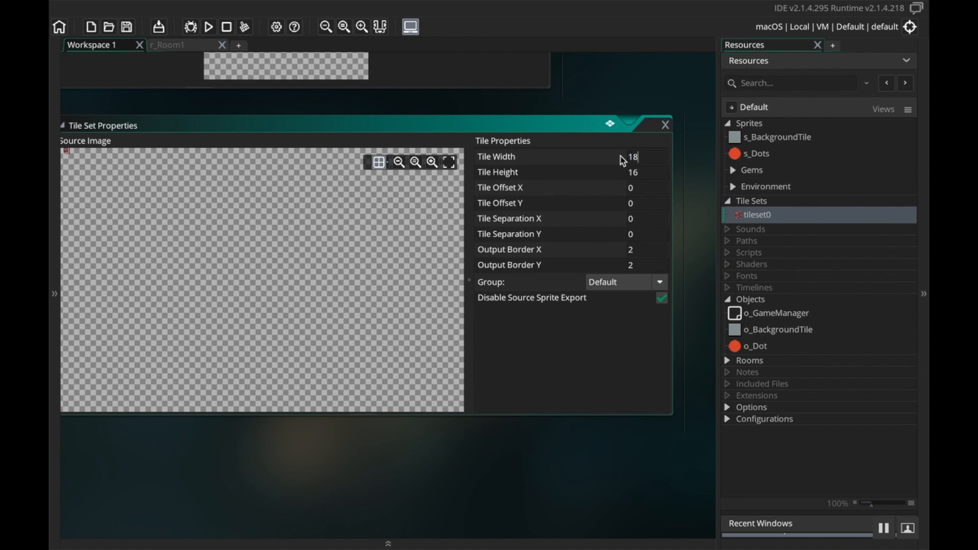
Step: Apply the tile width, then select s_Background inside the expanded Environment folder
click(647, 173)
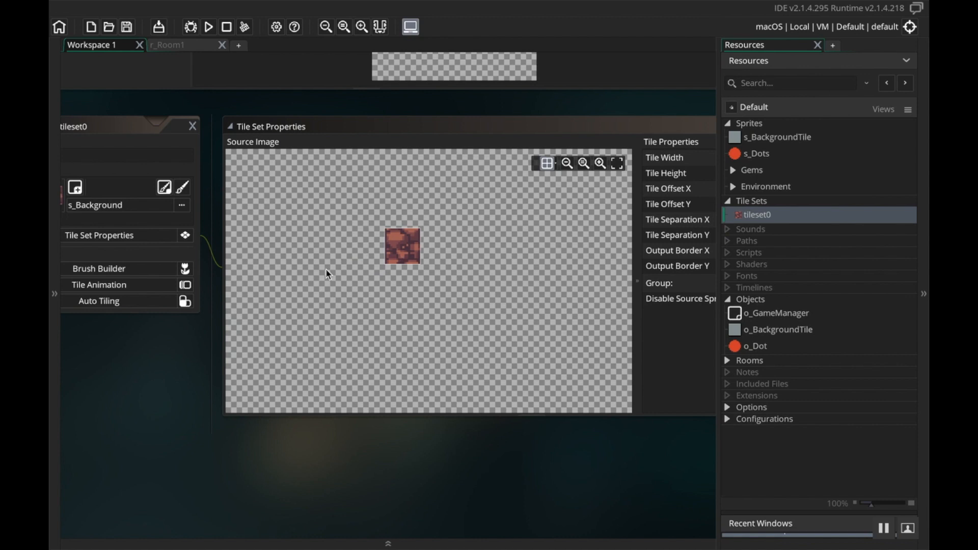
mouse_move(329, 250)
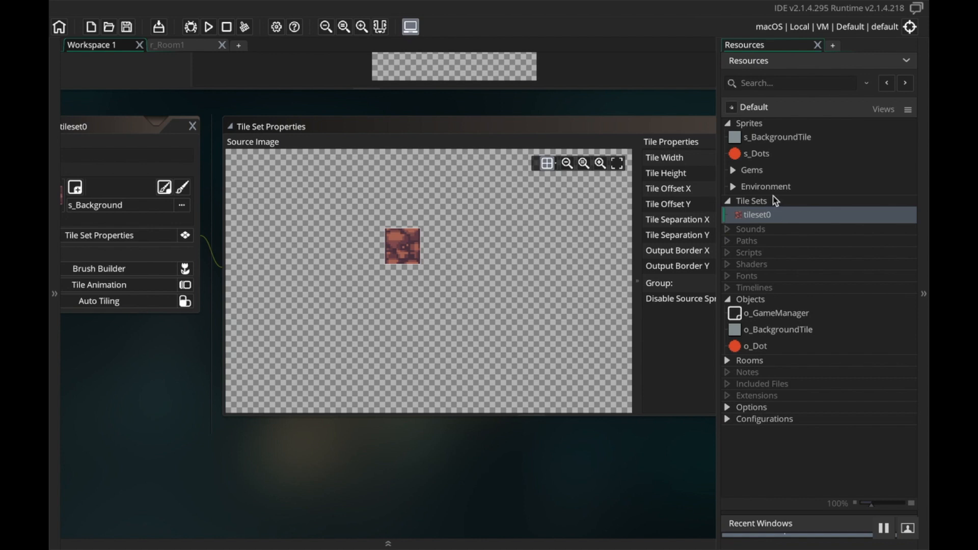
click(733, 186)
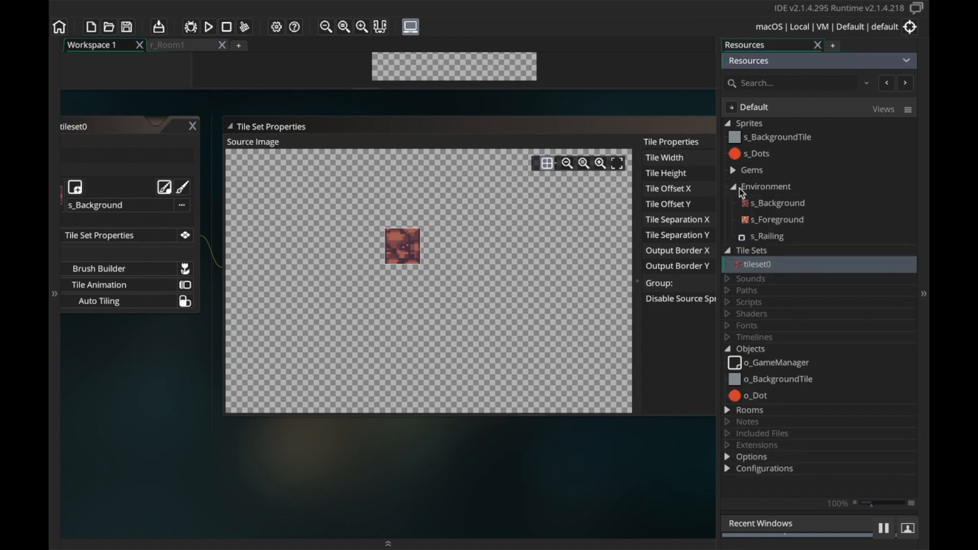
click(778, 202)
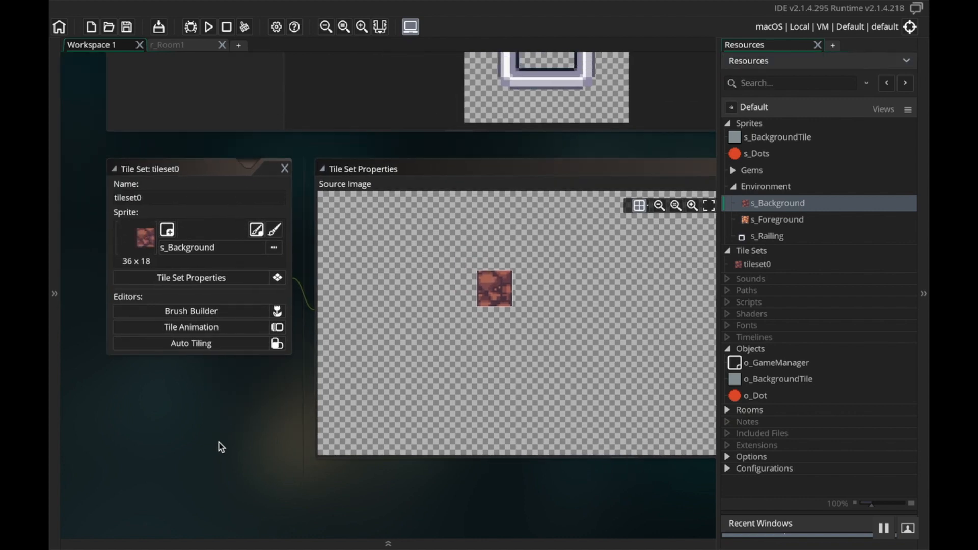
Step: Rename tileset0 to Background and start renaming the new tile set Foreground
click(756, 264)
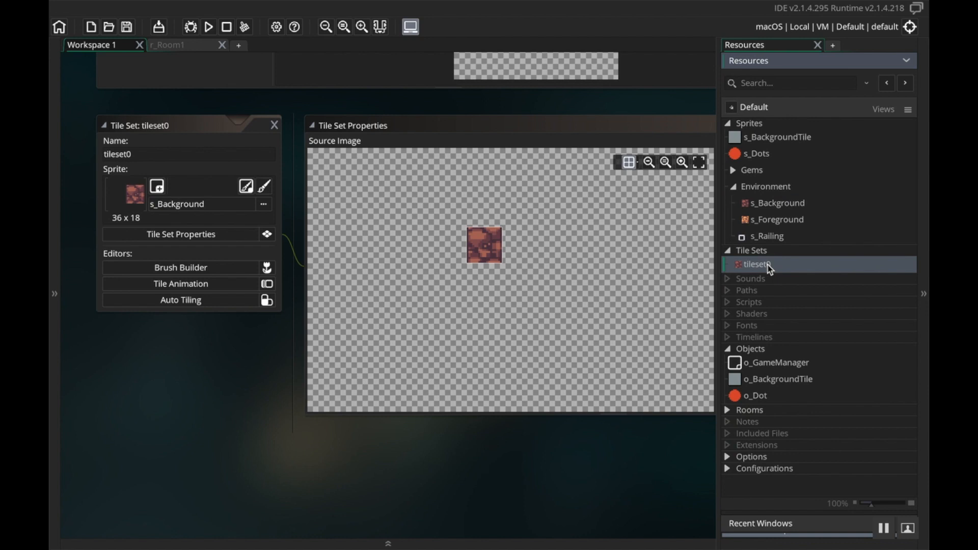
mouse_move(159, 172)
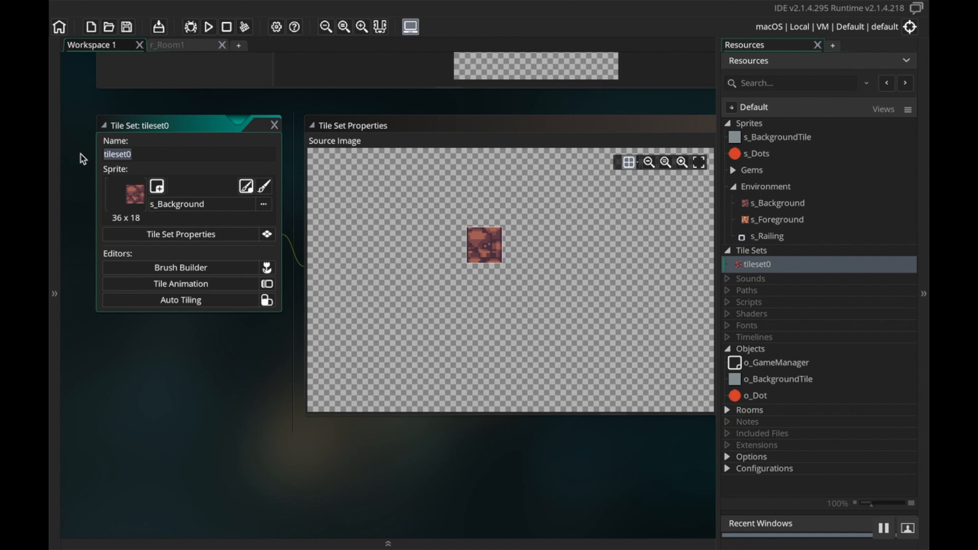
text(Background)
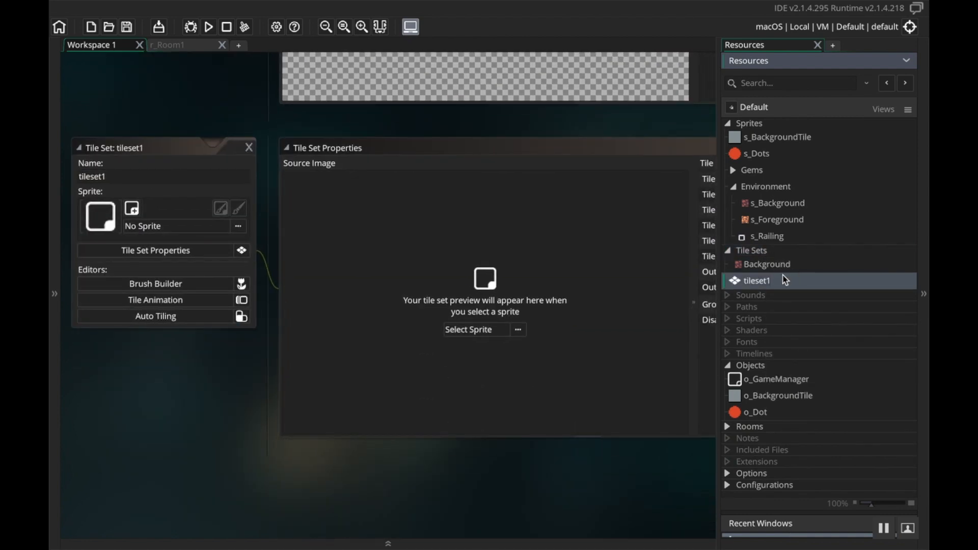
double_click(758, 280)
text(Foreground)
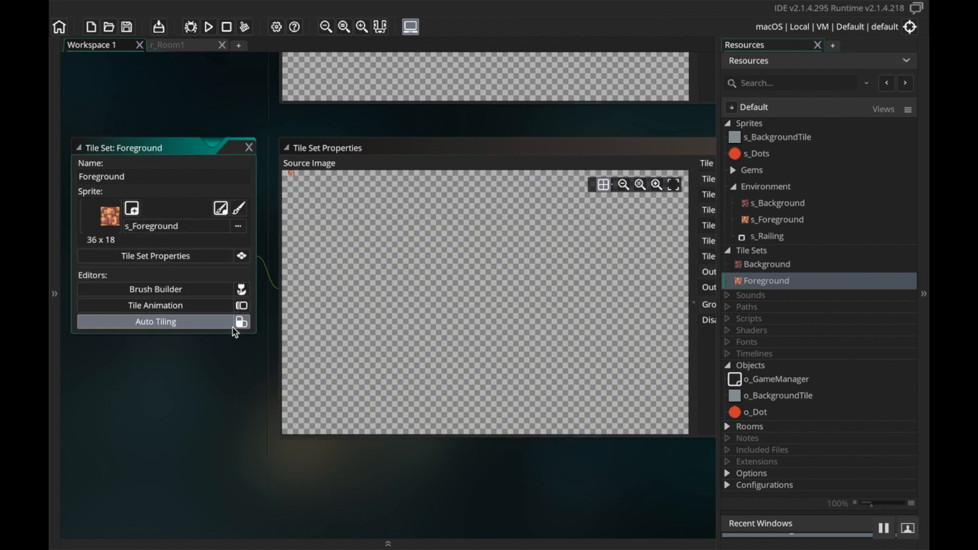
Step: Give the Foreground tile set 18 x 18 tiles after a look at Auto Tiling
click(156, 322)
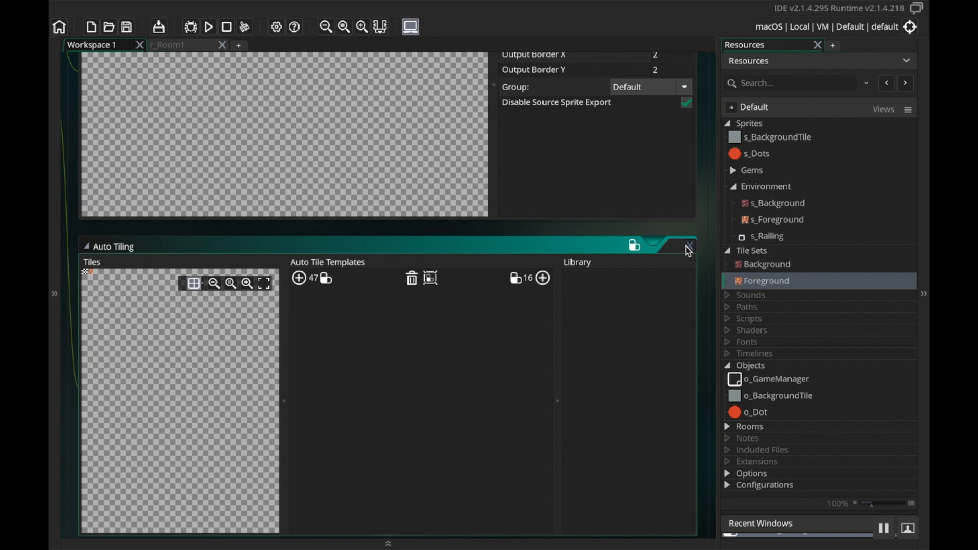
click(689, 245)
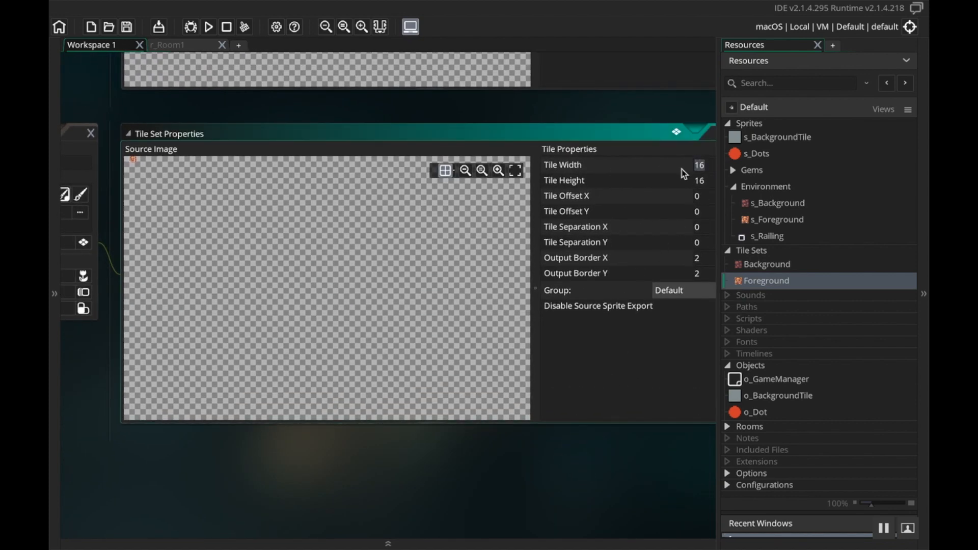
text(18)
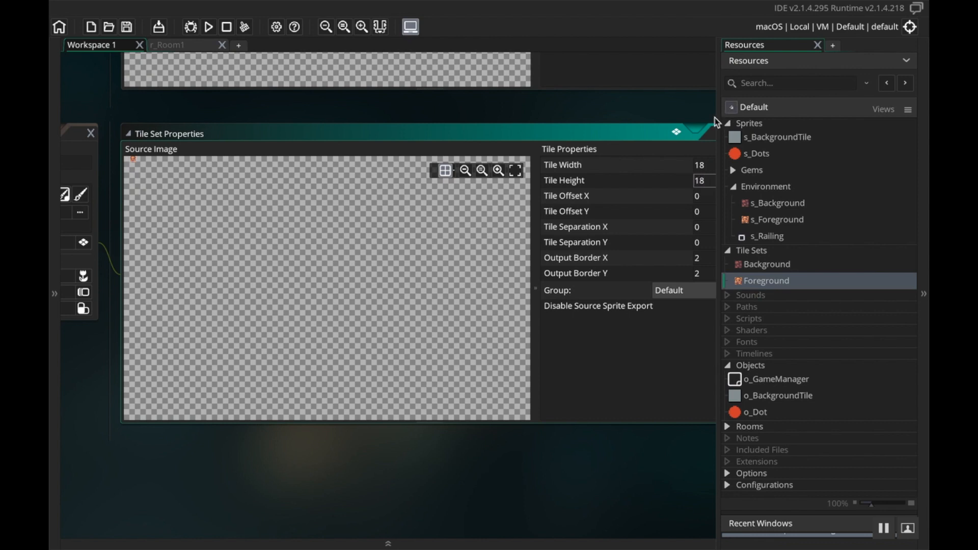
mouse_move(350, 434)
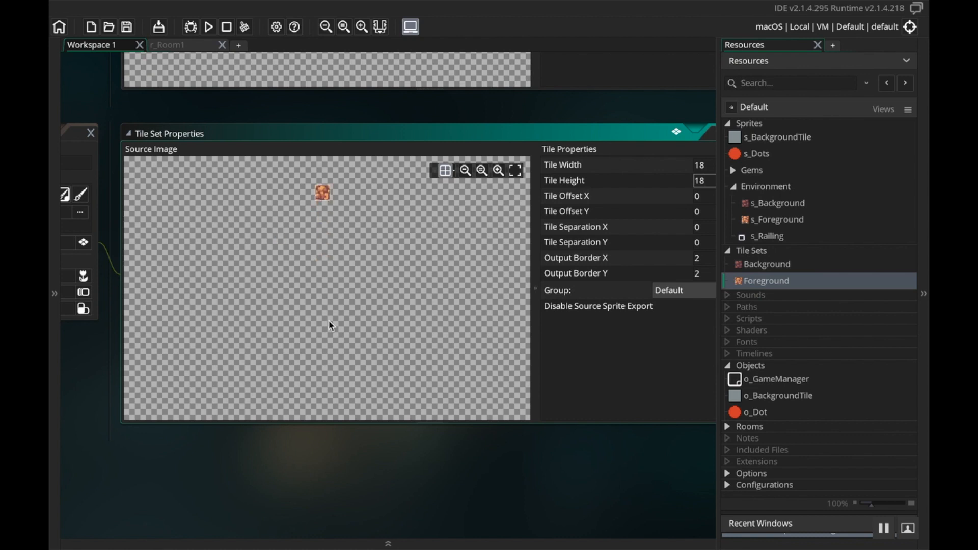
drag(322, 192, 384, 329)
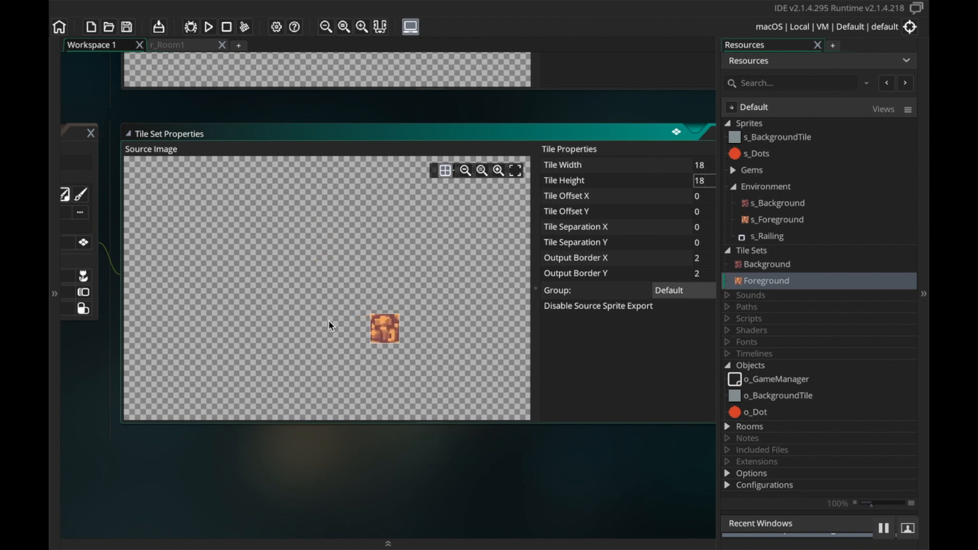
drag(384, 328, 351, 343)
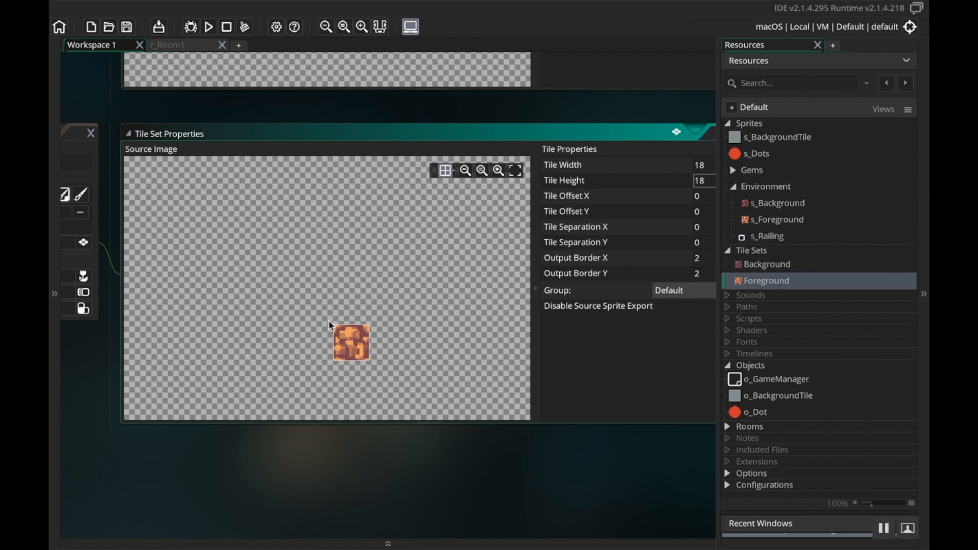
mouse_move(755, 258)
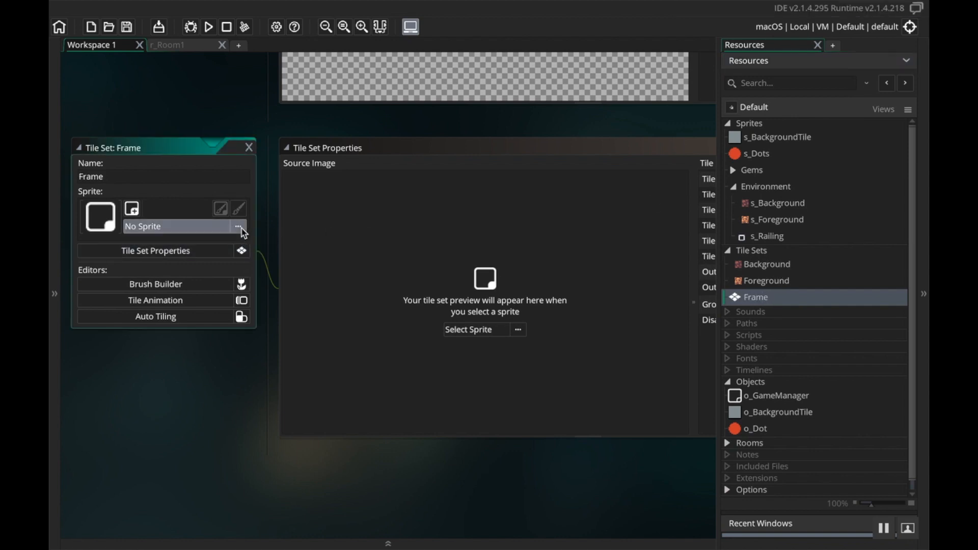
Step: Assign s_Railing to the Frame tile set with 18 x 18 tiles
click(239, 226)
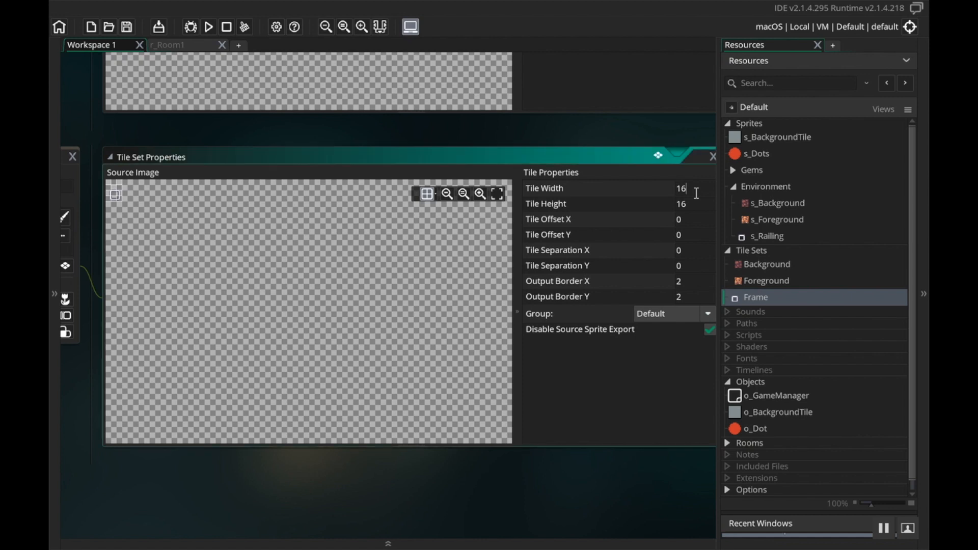
text(18)
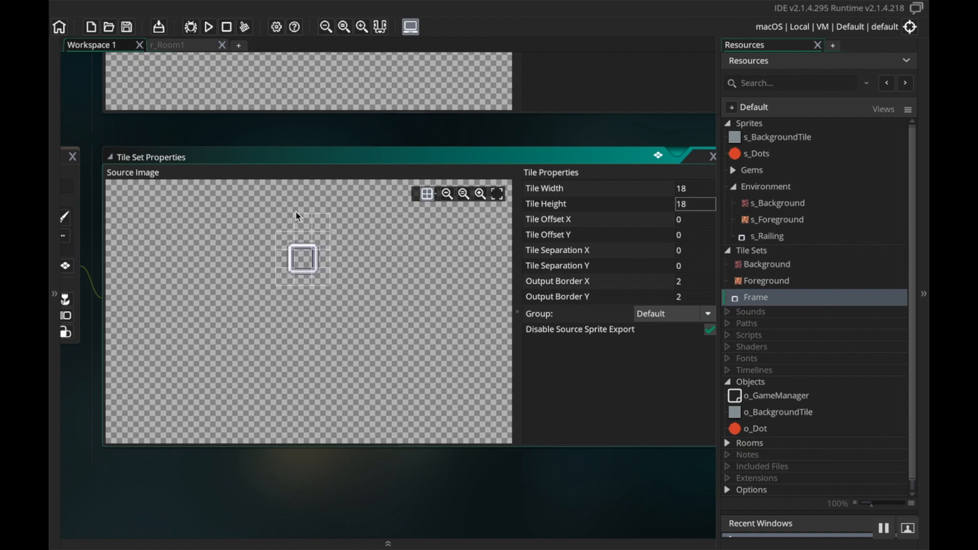
mouse_move(280, 225)
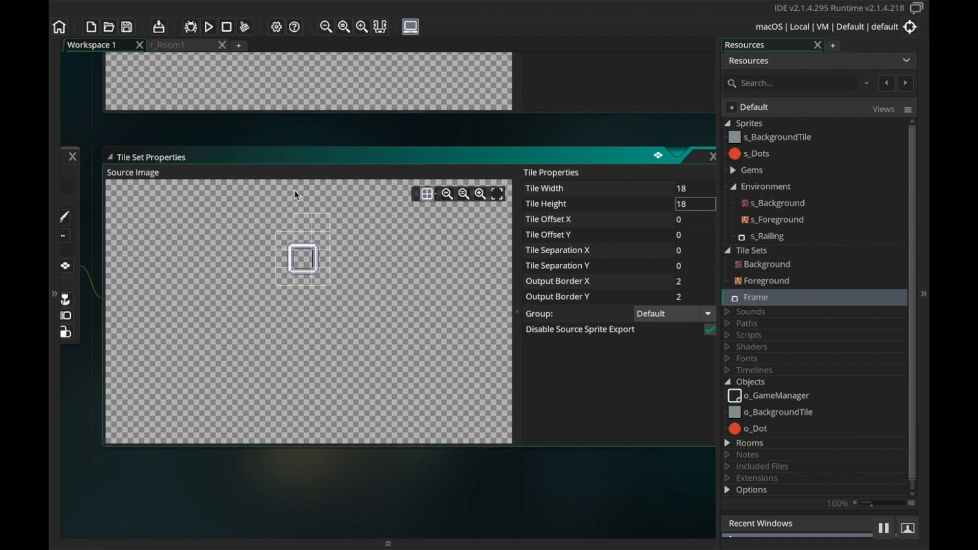
mouse_move(291, 222)
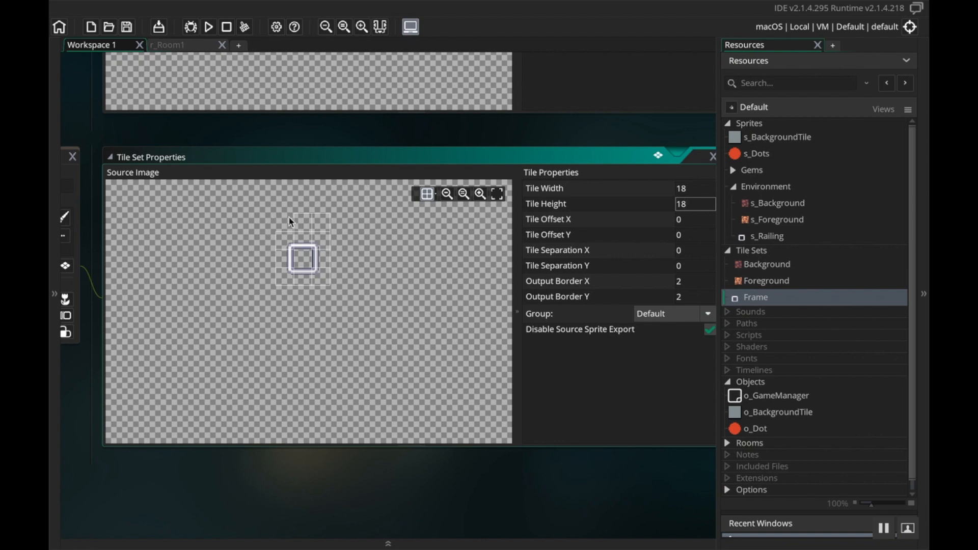
mouse_move(649, 385)
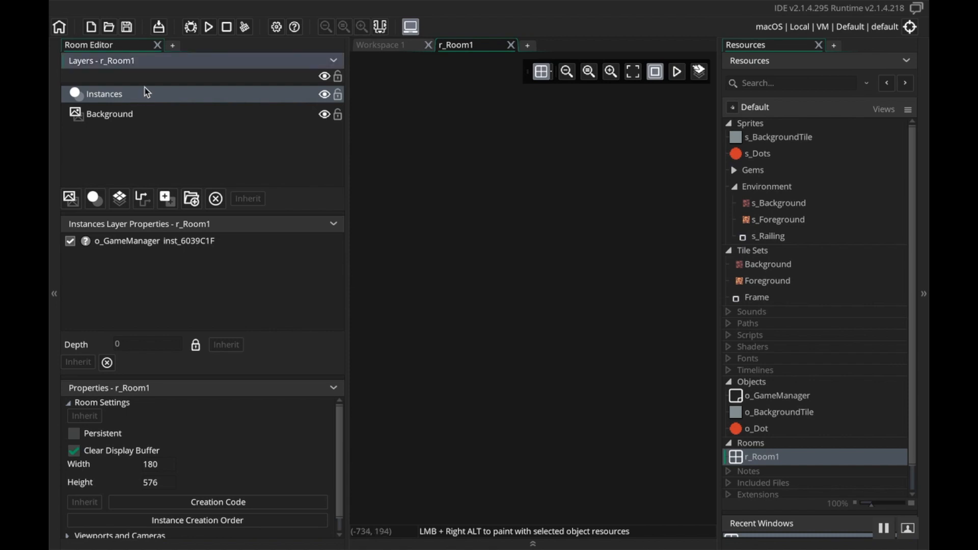
click(110, 114)
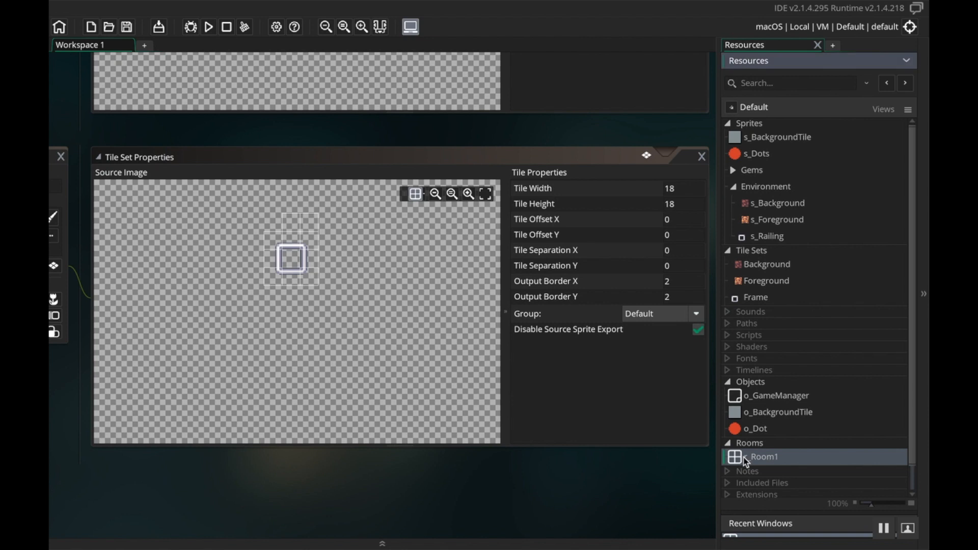
double_click(760, 456)
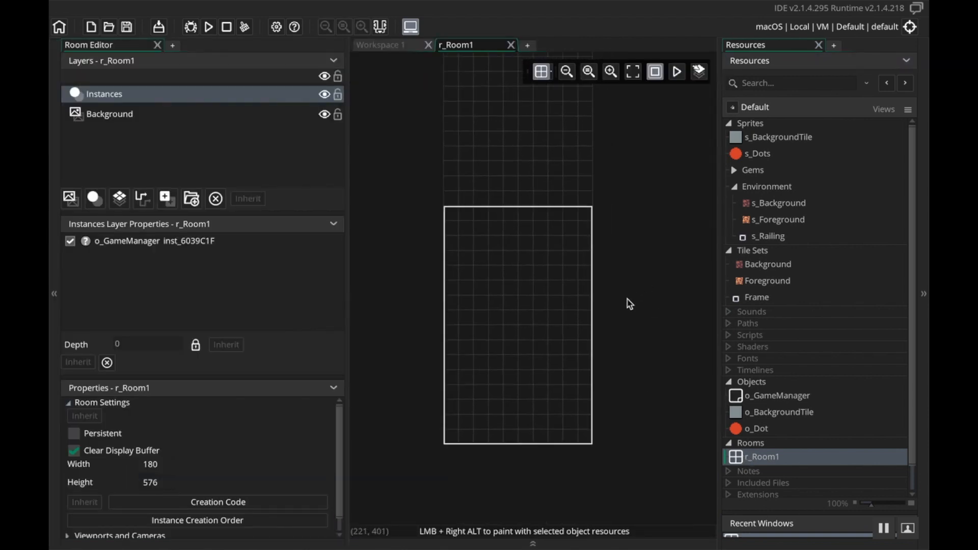
mouse_move(290, 225)
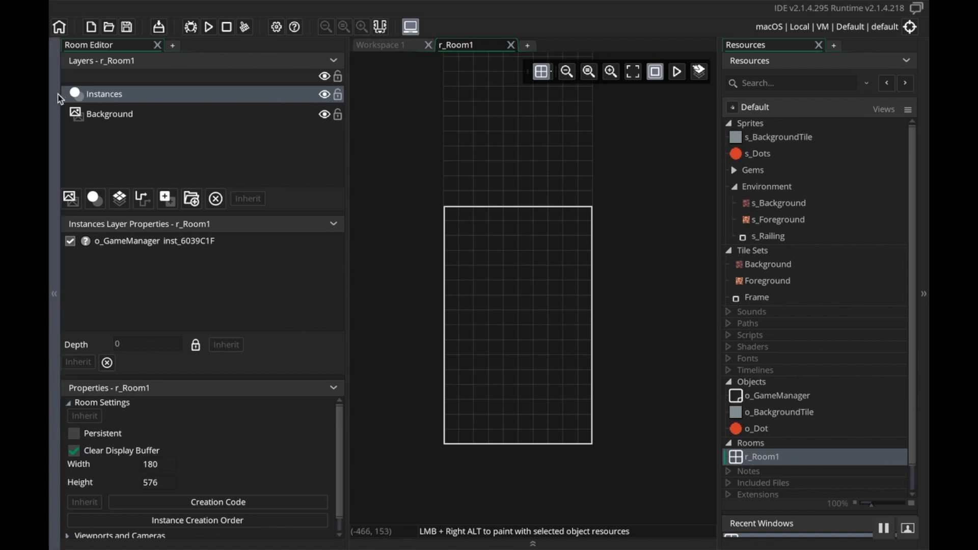
mouse_move(90, 74)
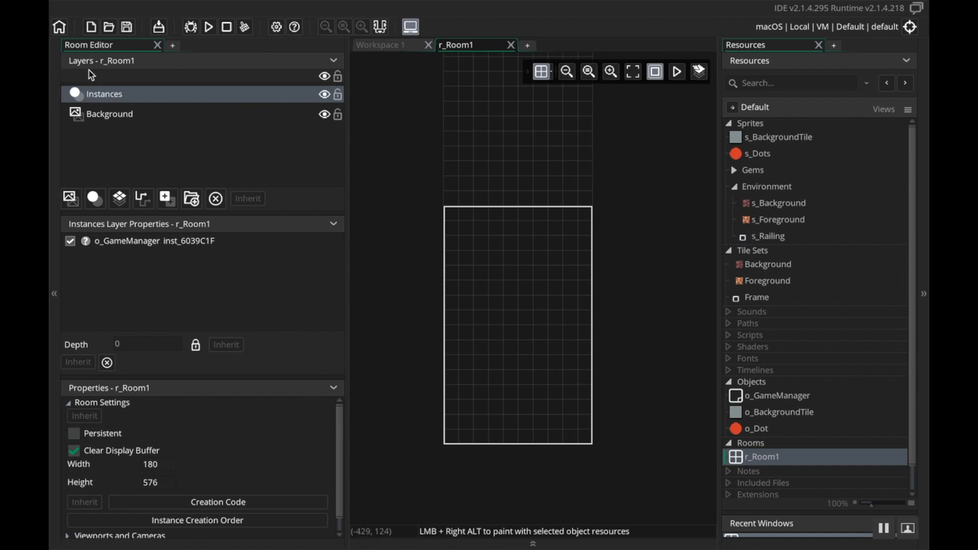
mouse_move(137, 104)
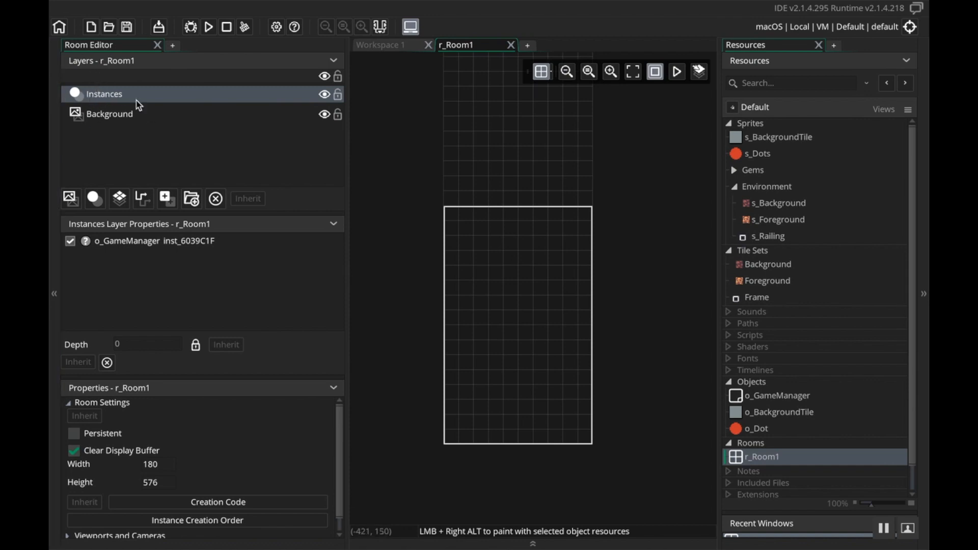
mouse_move(120, 198)
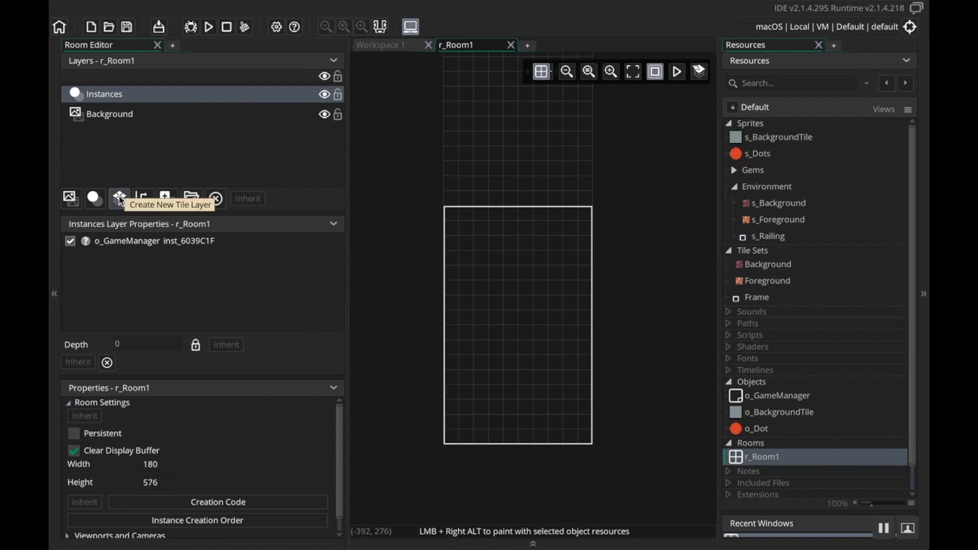
Step: Add tile layer Tiles_1 with the Background tileset and try out a row of brick tiles
click(119, 198)
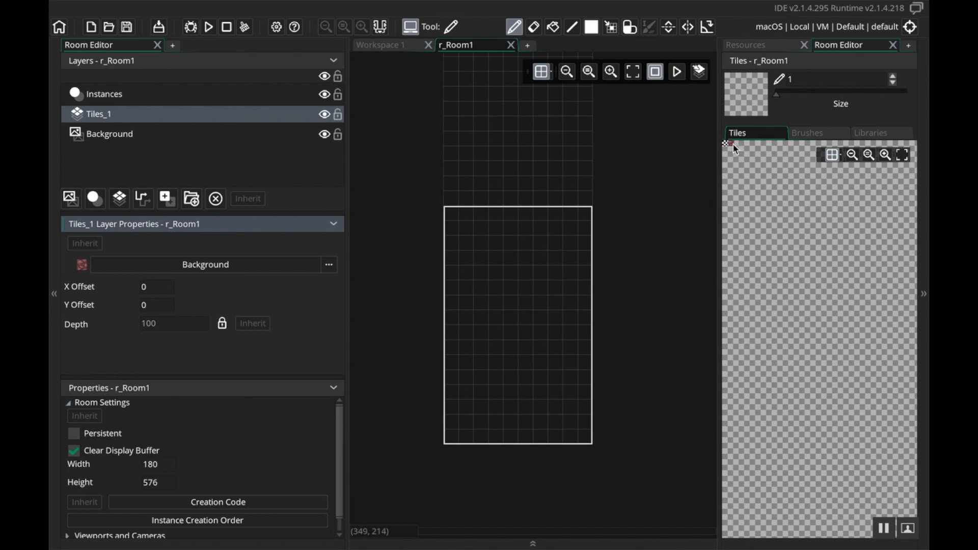
click(451, 423)
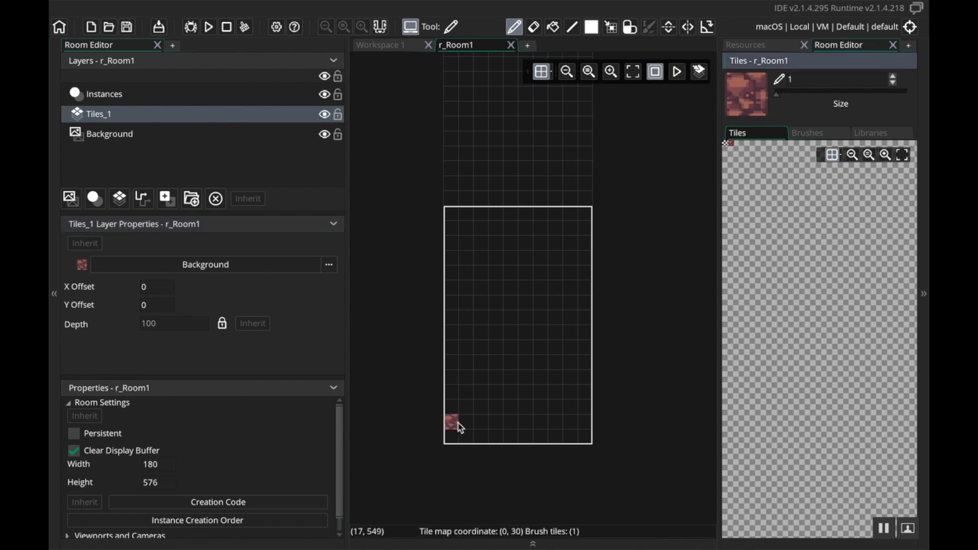
drag(452, 423, 531, 423)
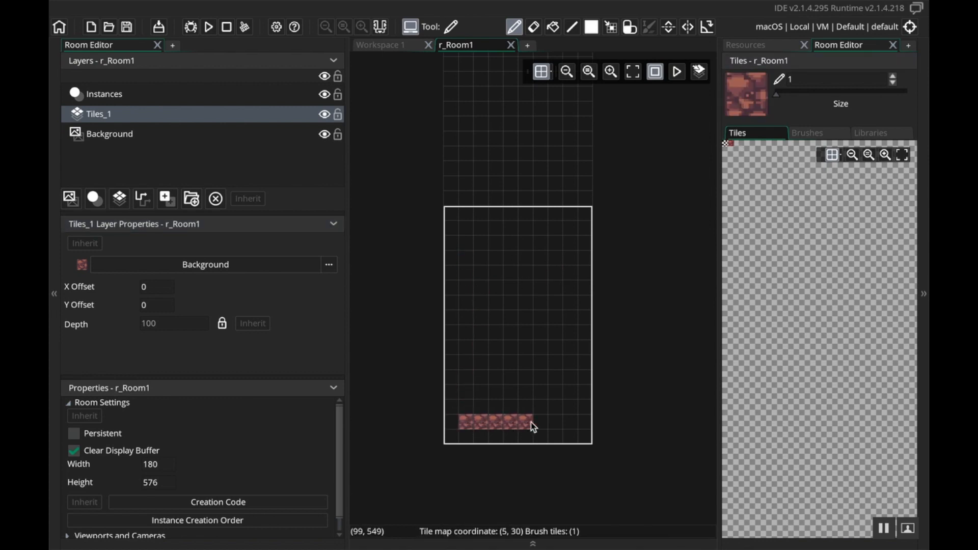
drag(534, 422, 584, 412)
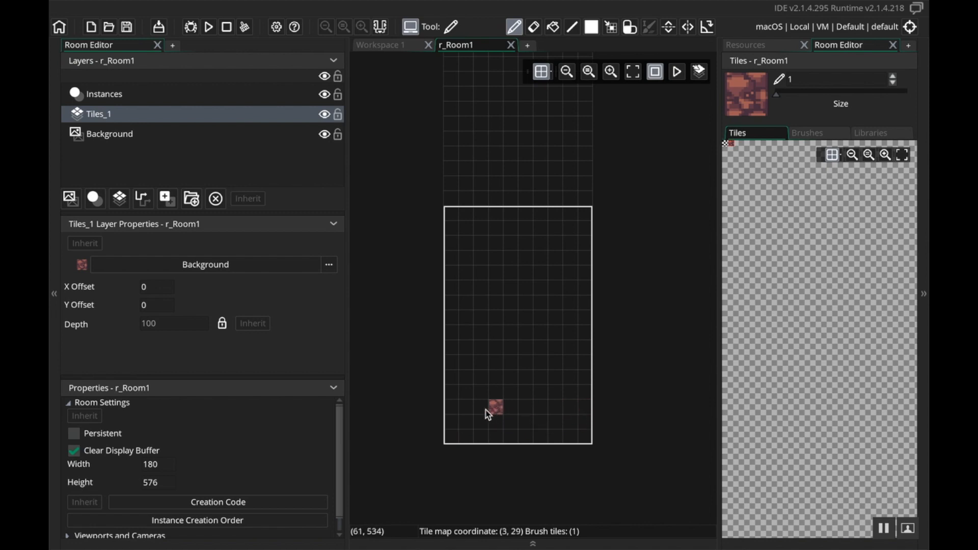
click(467, 217)
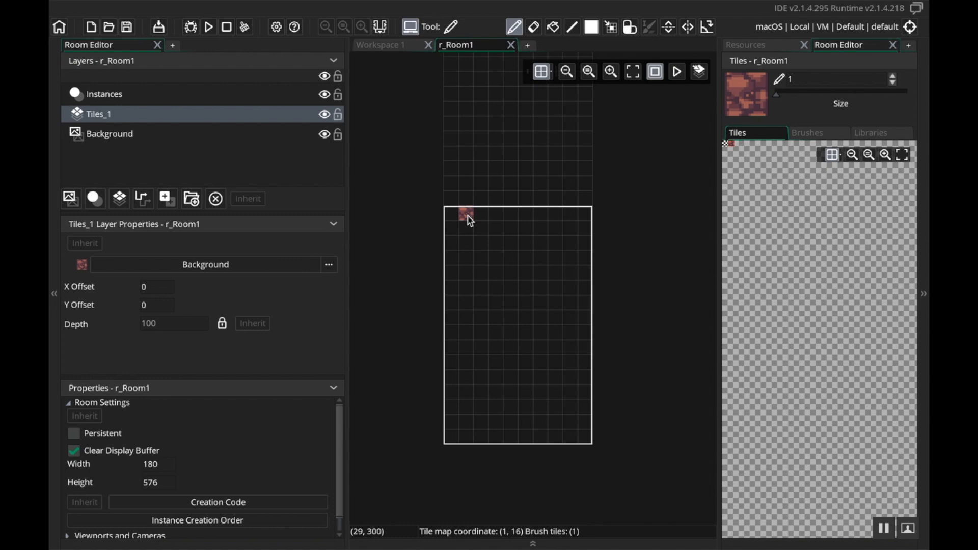
click(467, 225)
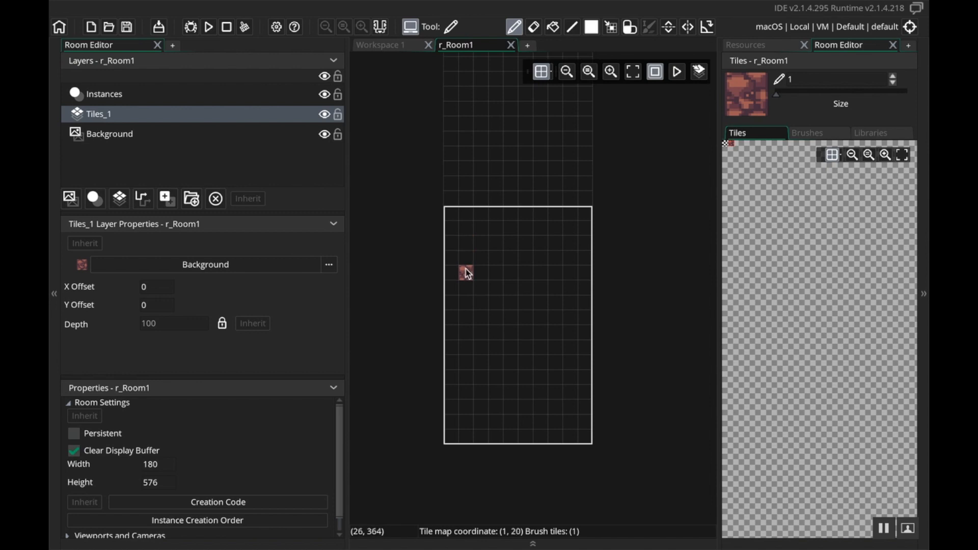
Step: Paint a filled rectangular block of Background tiles in the lower middle of r_Room1
click(496, 318)
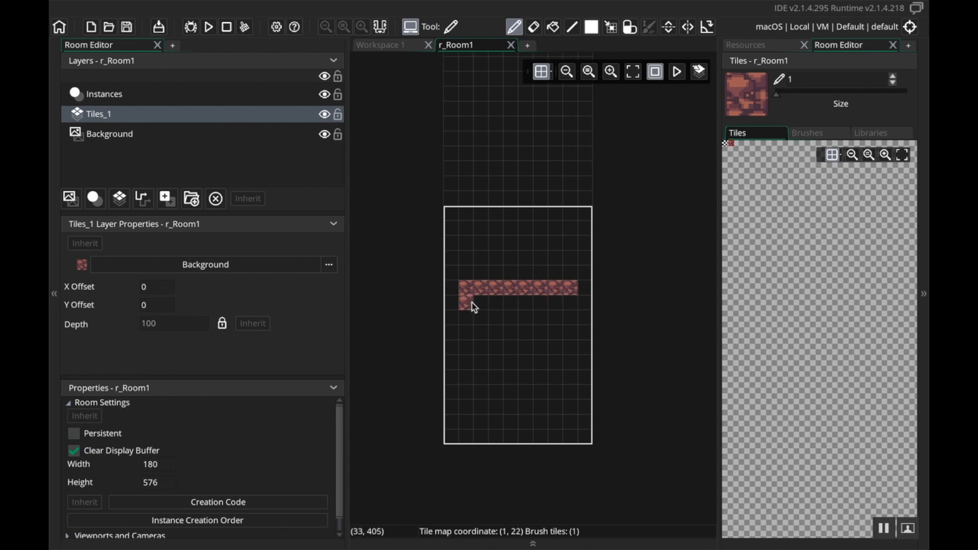
click(466, 317)
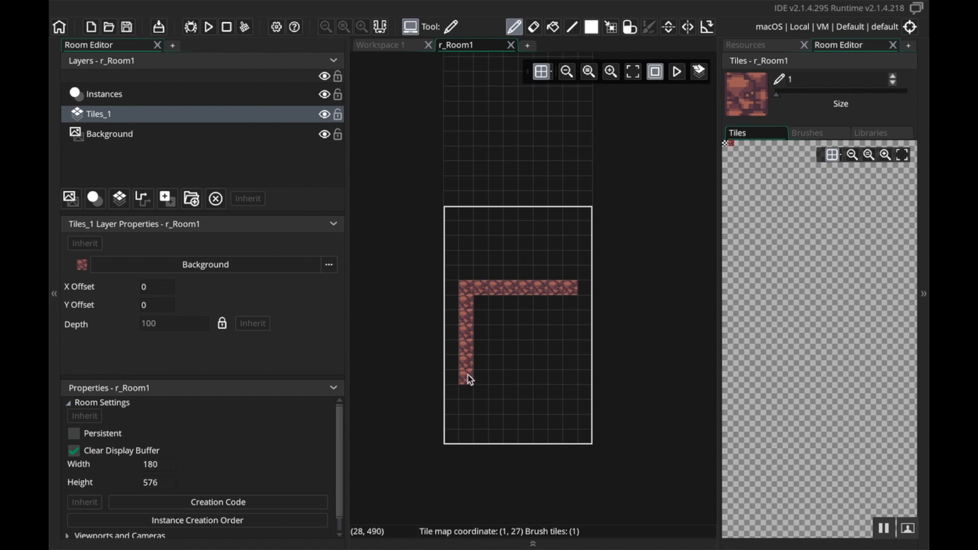
click(497, 333)
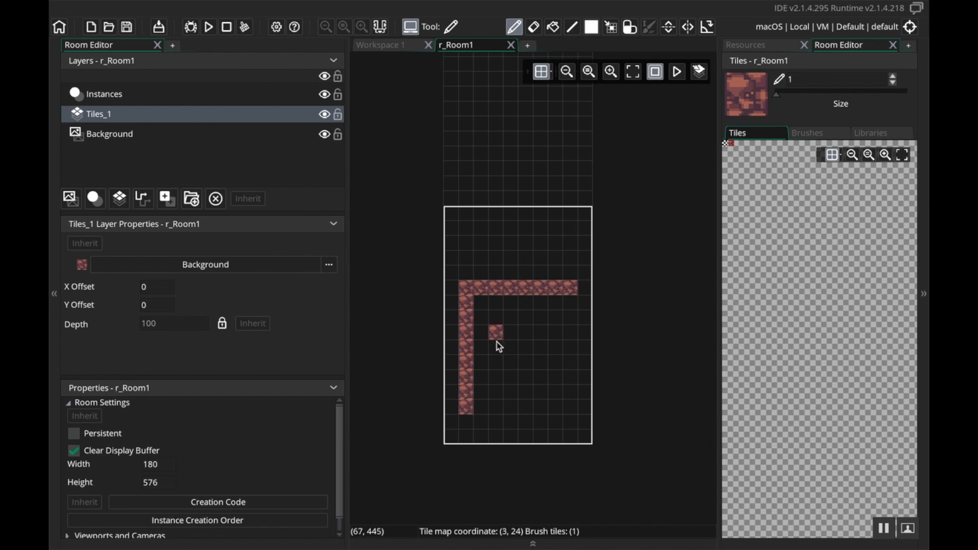
drag(496, 334, 552, 409)
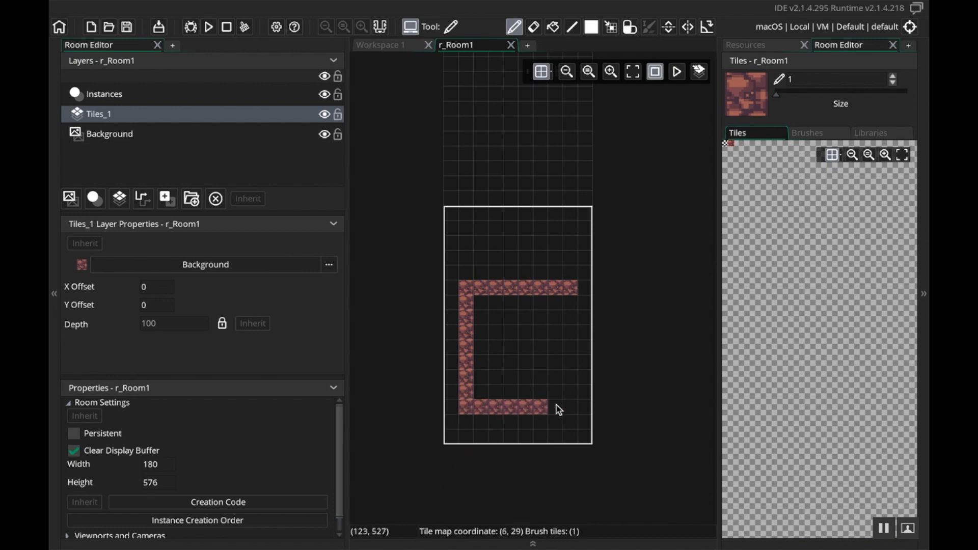
click(571, 303)
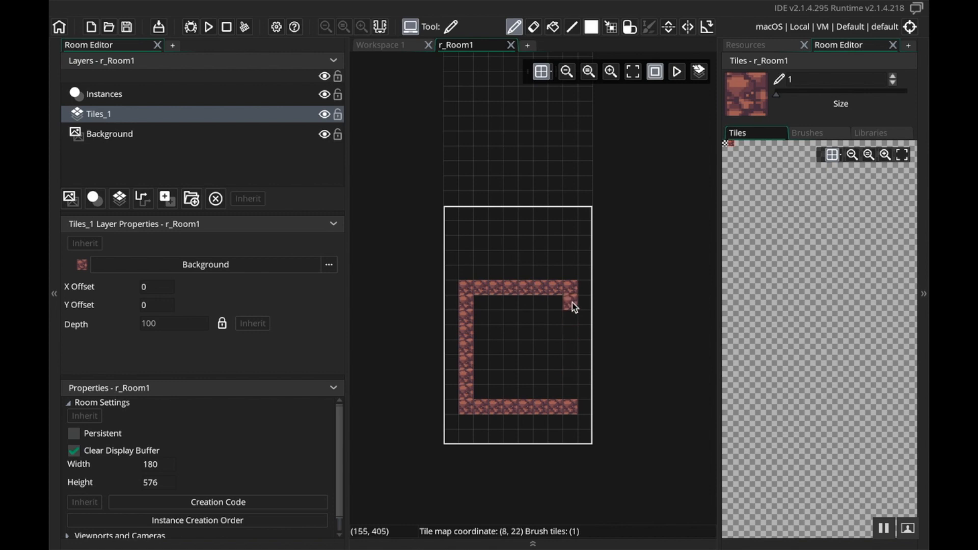
drag(573, 306, 484, 399)
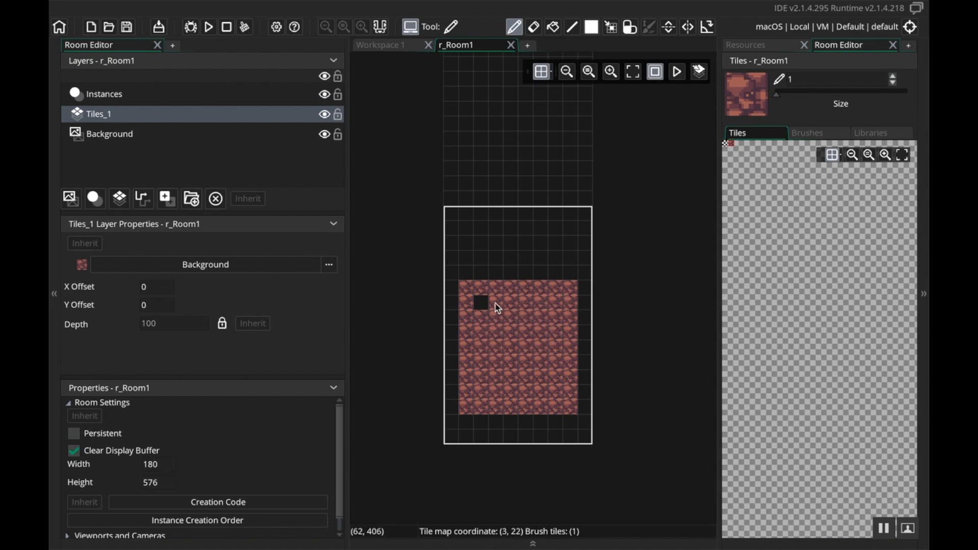
click(481, 302)
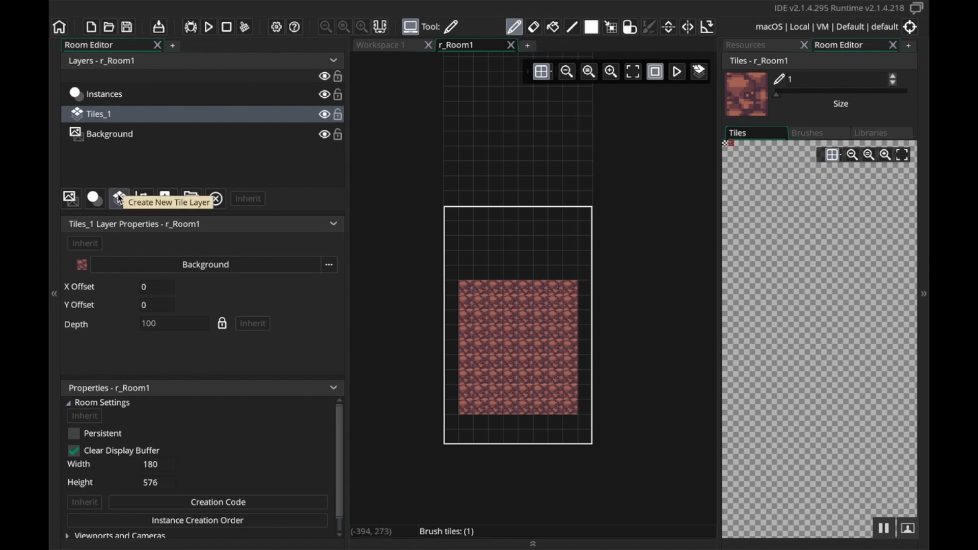
Step: Add tile layer Tiles_2 using the Foreground tileset and pick an orange rock tile
click(119, 198)
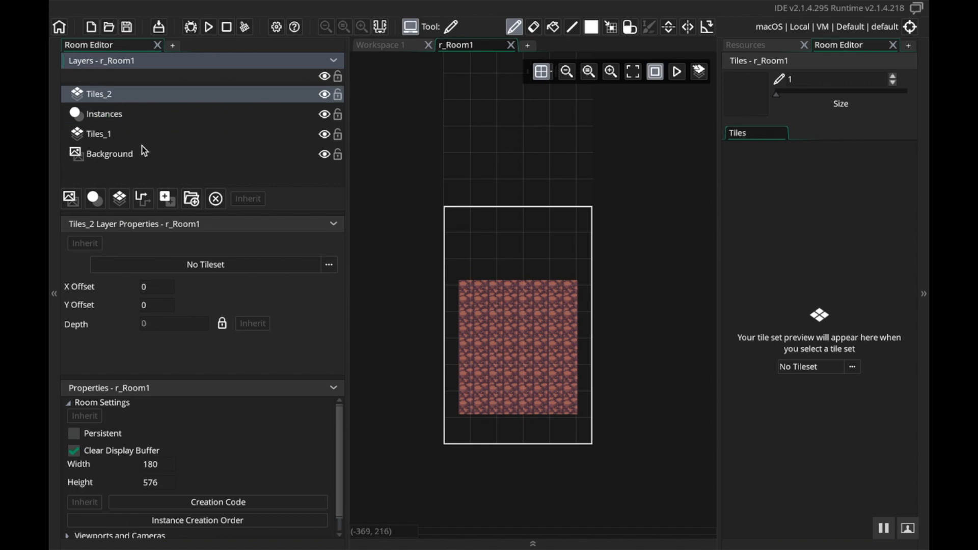
click(329, 264)
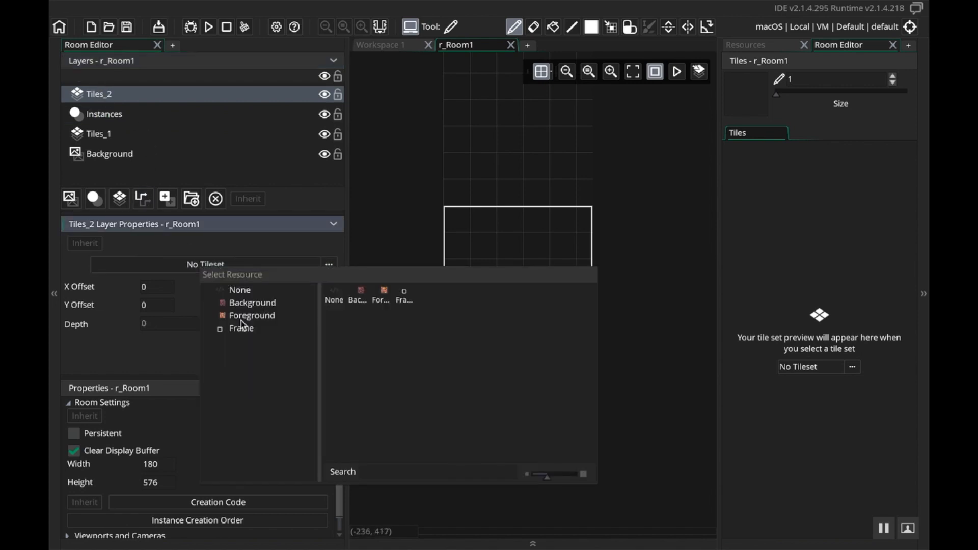
click(252, 315)
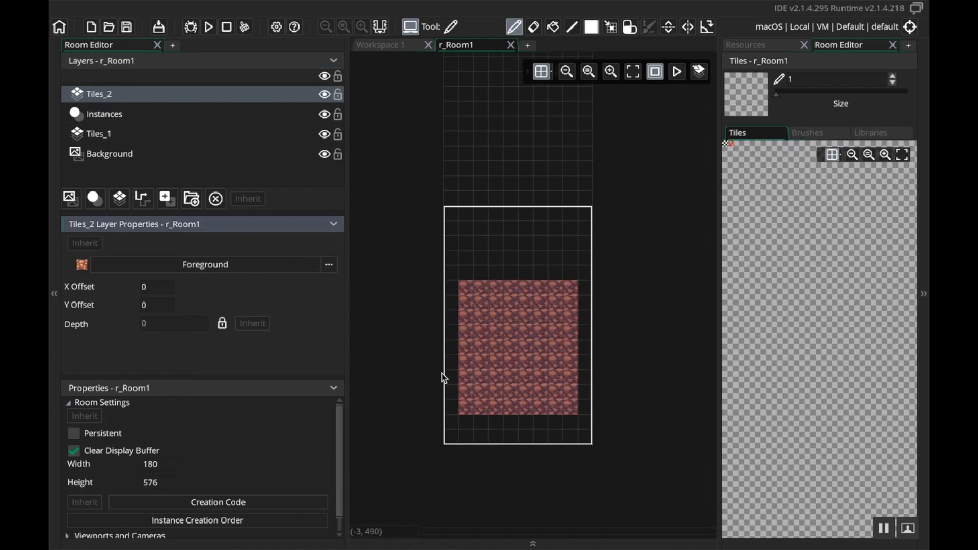
click(466, 198)
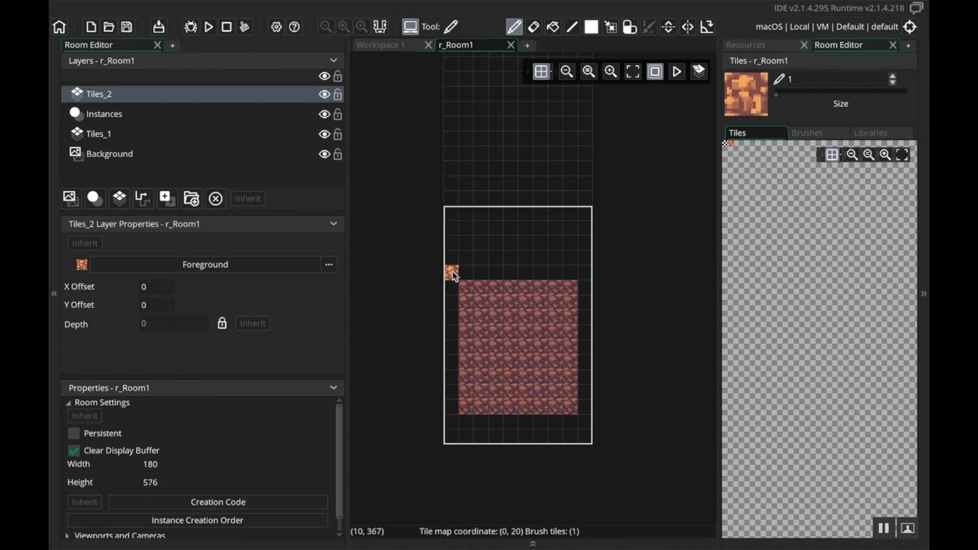
Step: Paint an orange rock border around the dark red block, plus an extra row above it
drag(451, 273, 448, 392)
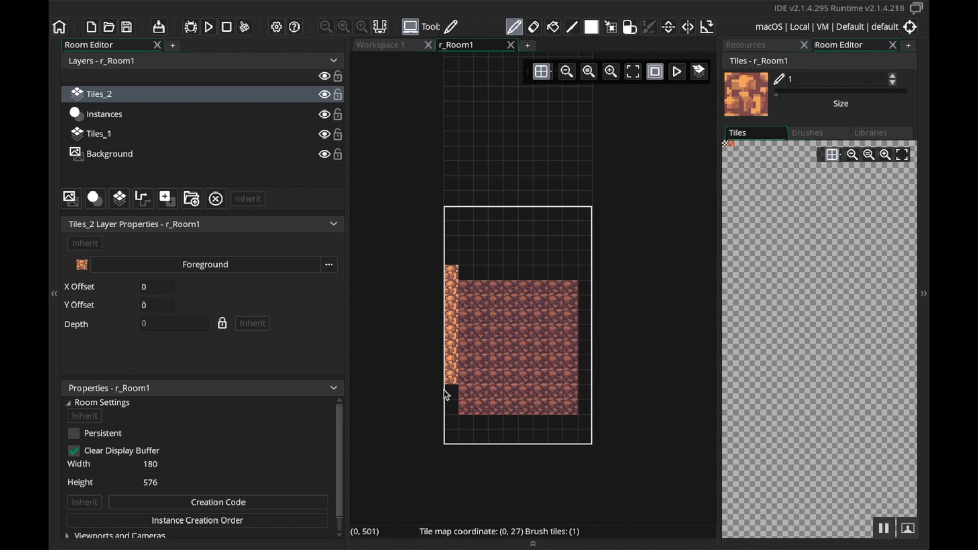
drag(446, 400, 465, 434)
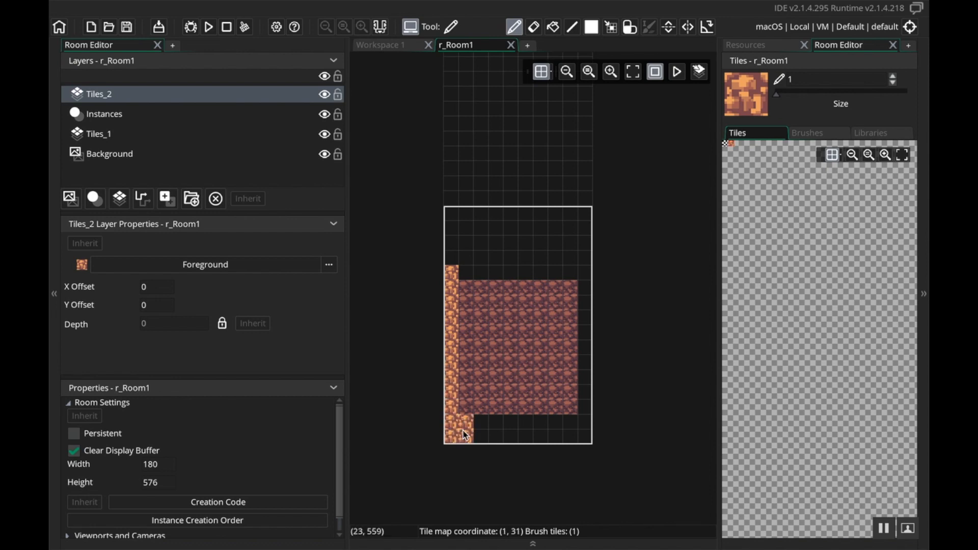
drag(464, 428, 539, 427)
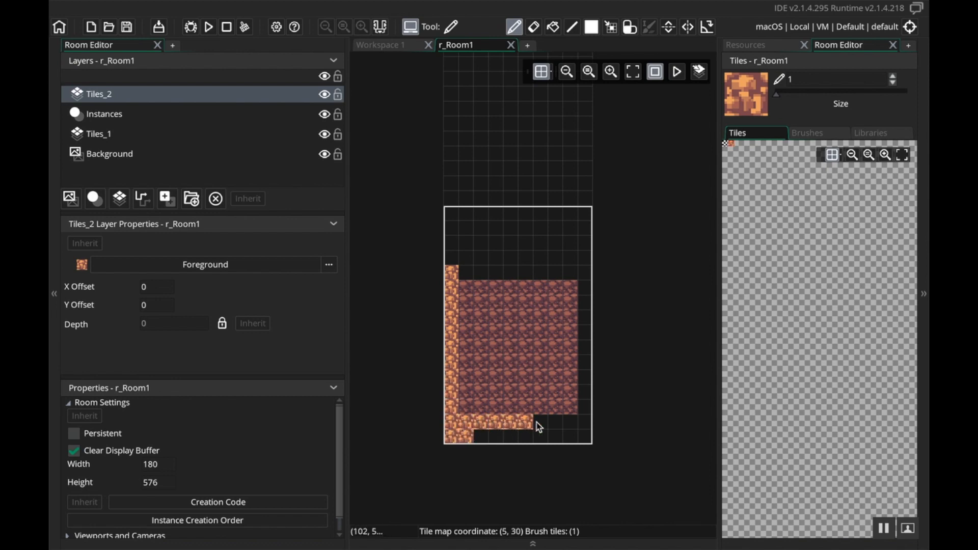
click(540, 434)
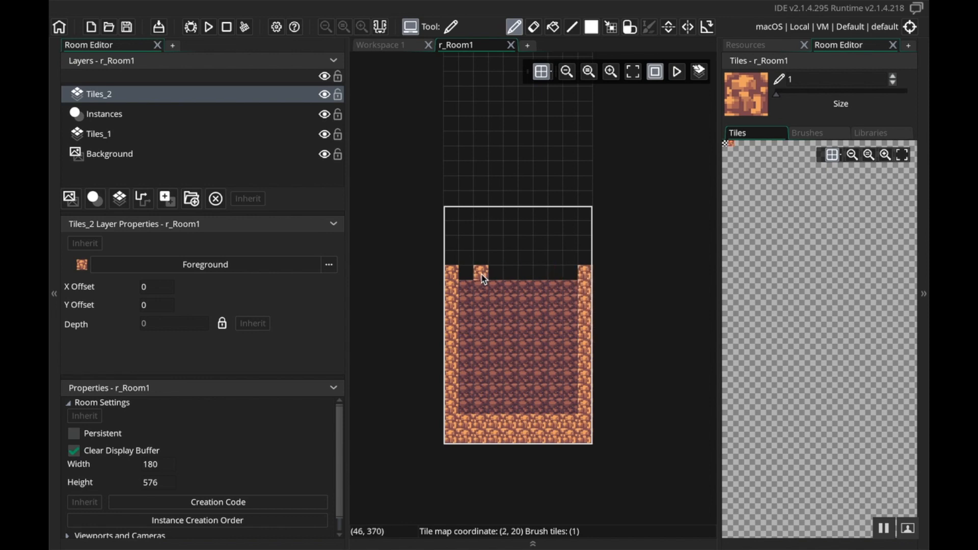
drag(481, 274, 543, 273)
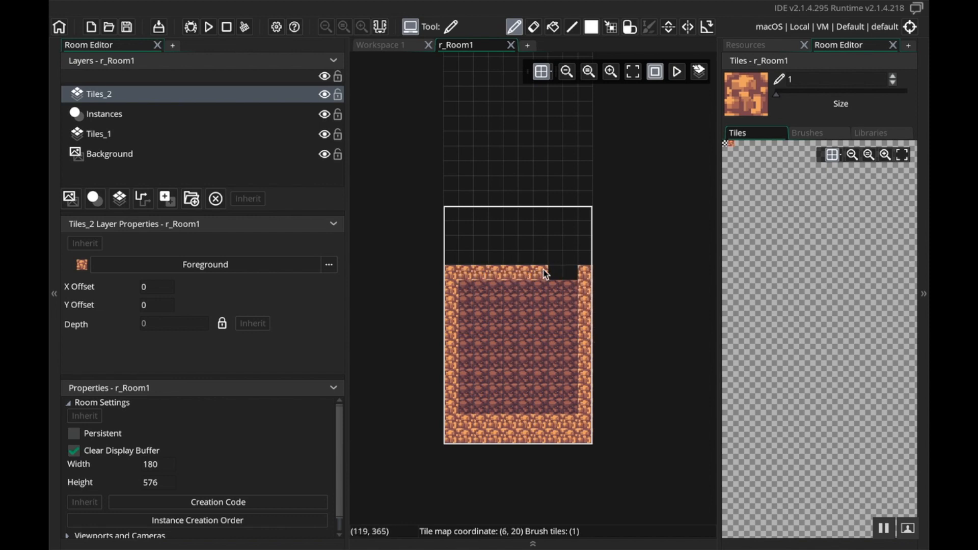
click(565, 271)
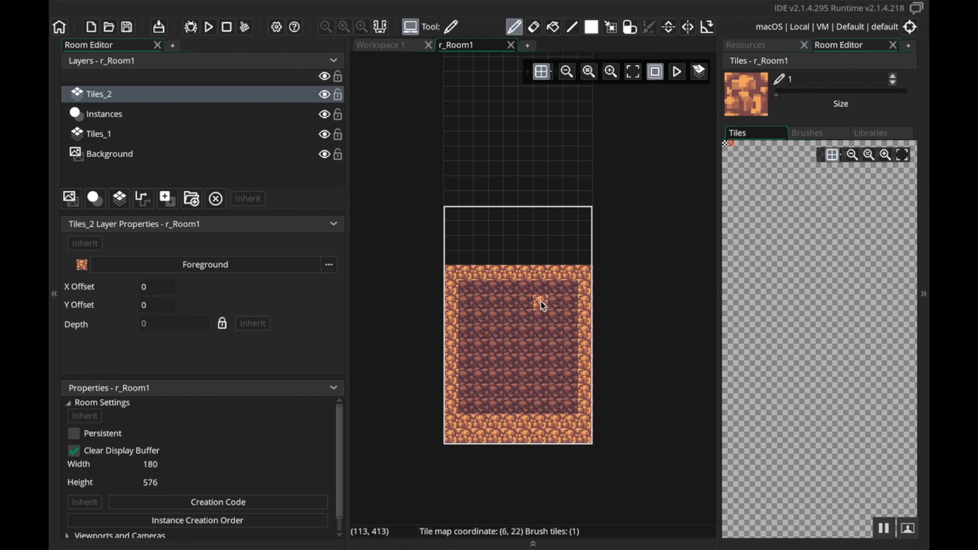
click(497, 228)
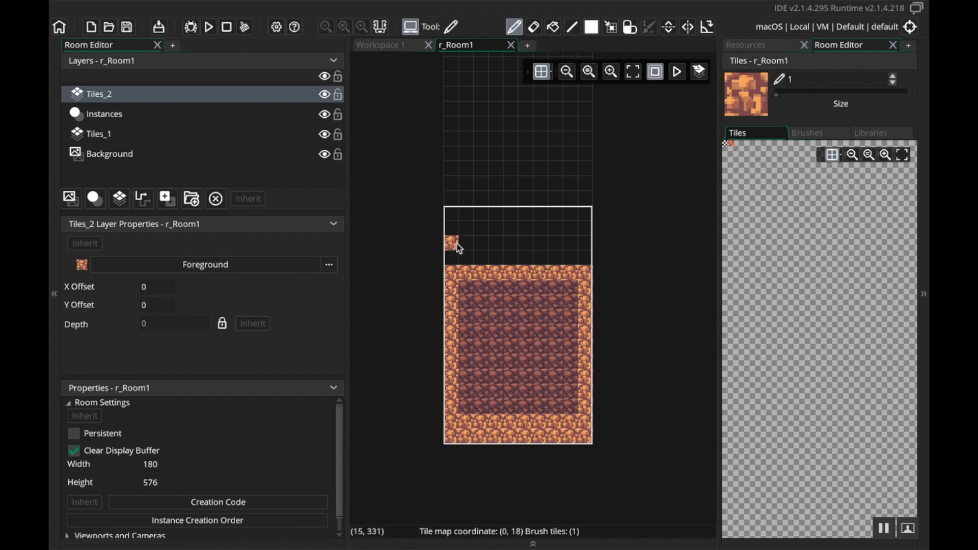
drag(451, 255, 568, 255)
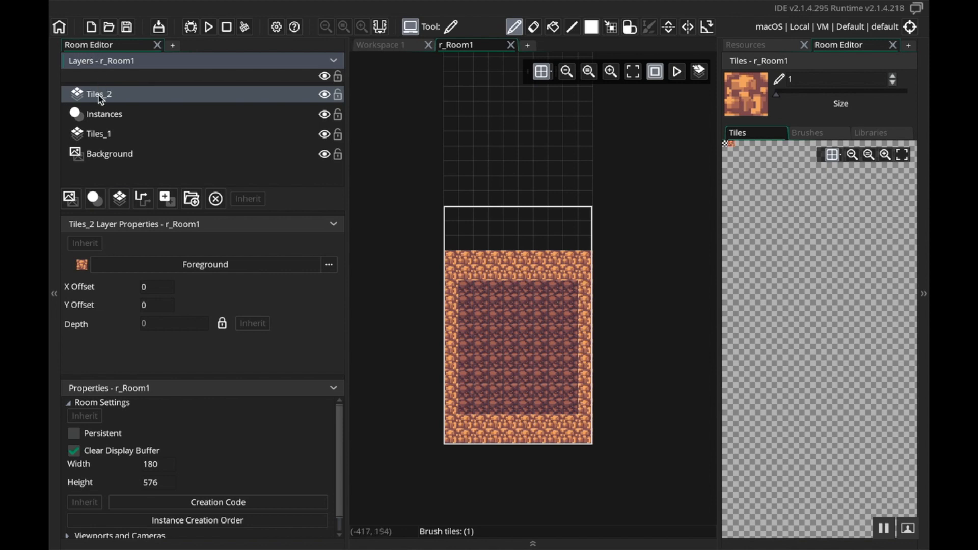
Step: Rename the Tiles_2 layer to Foreground
right_click(96, 94)
text(Foreg)
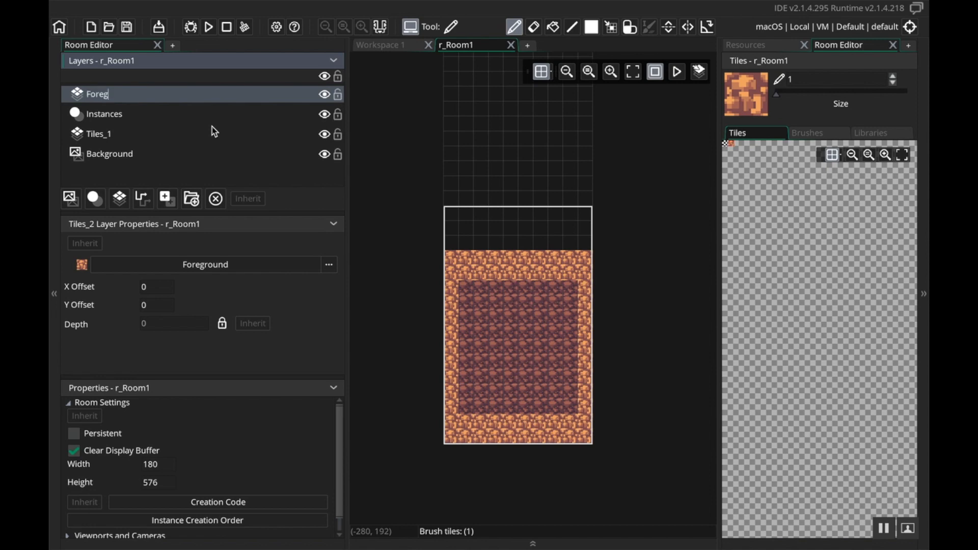
click(98, 134)
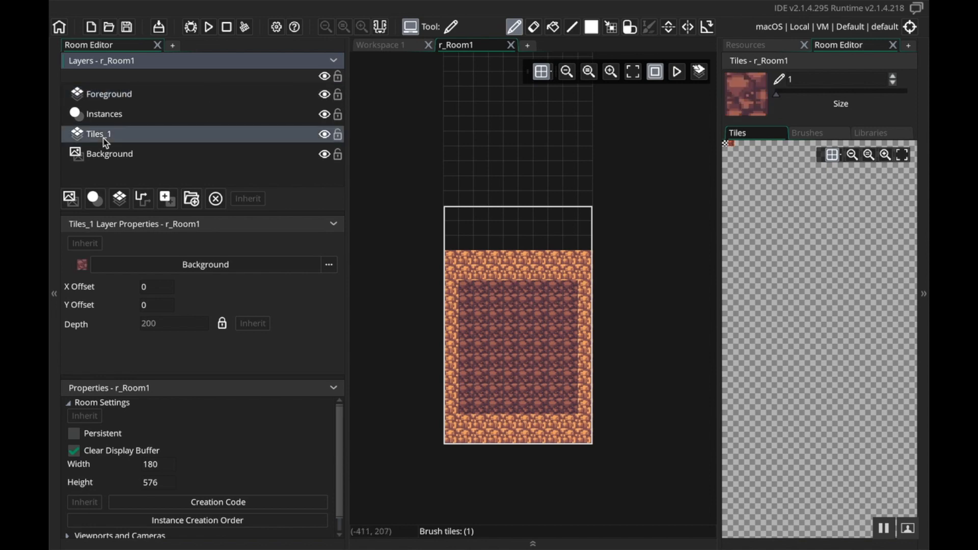
Step: Rename Tiles_1 to BackgroundTile after a duplicate-name error on 'Background'
double_click(98, 133)
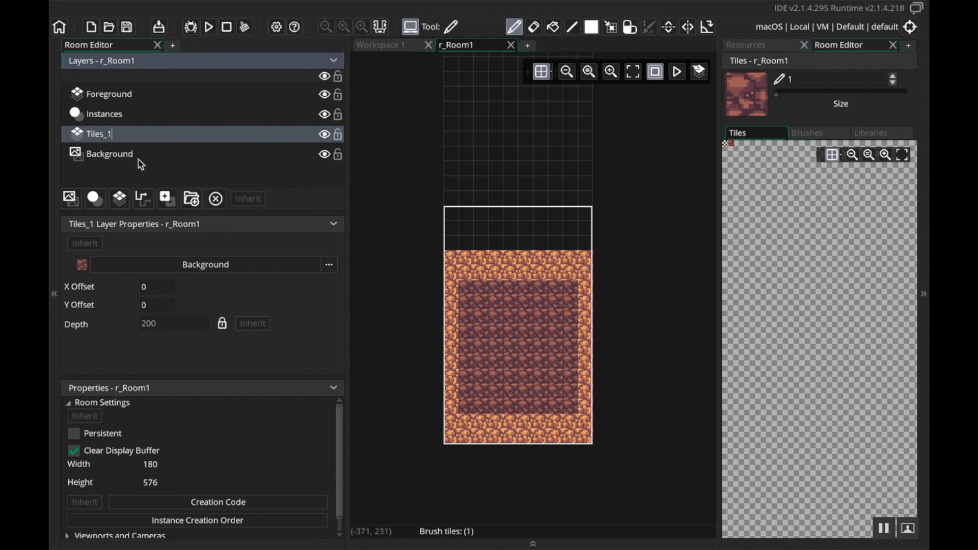
text(Ba)
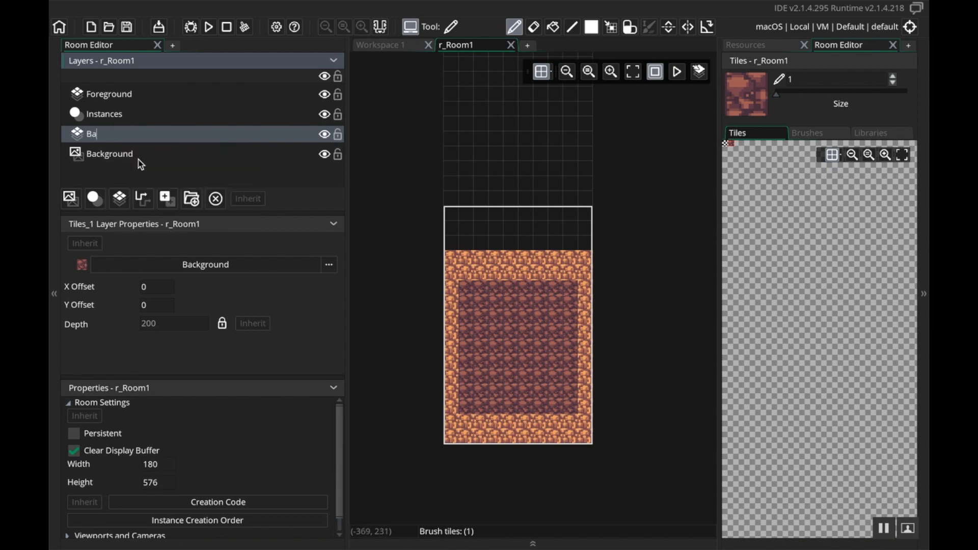
key(enter)
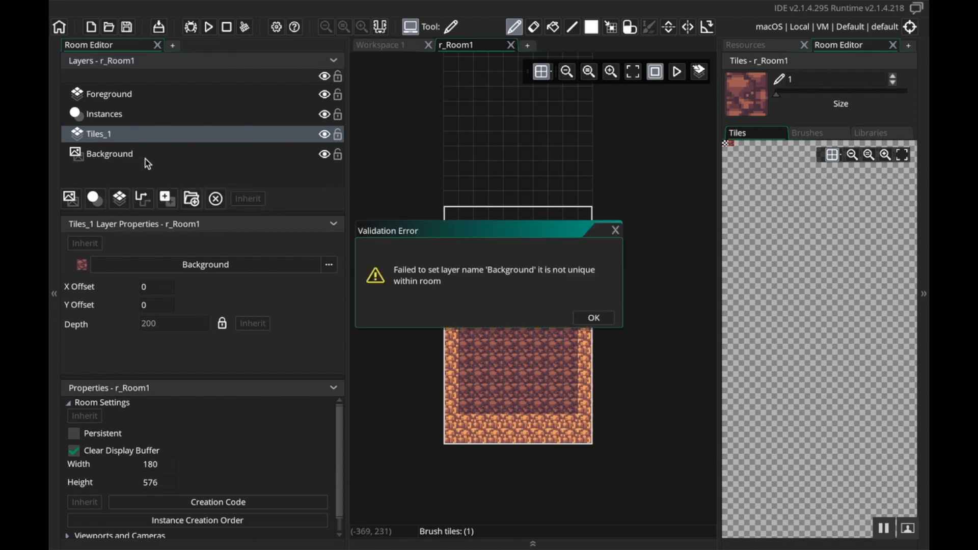
click(592, 318)
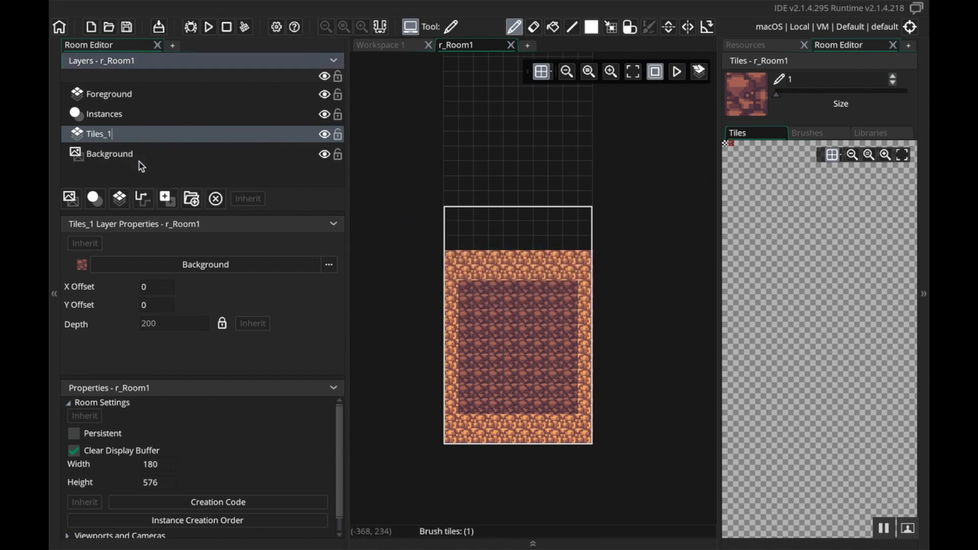
text(Back)
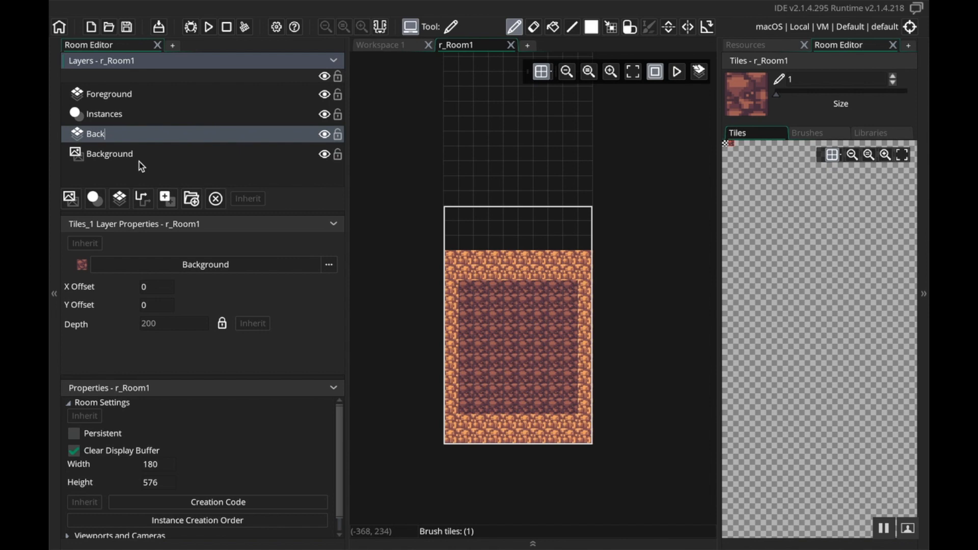
text(groundTile)
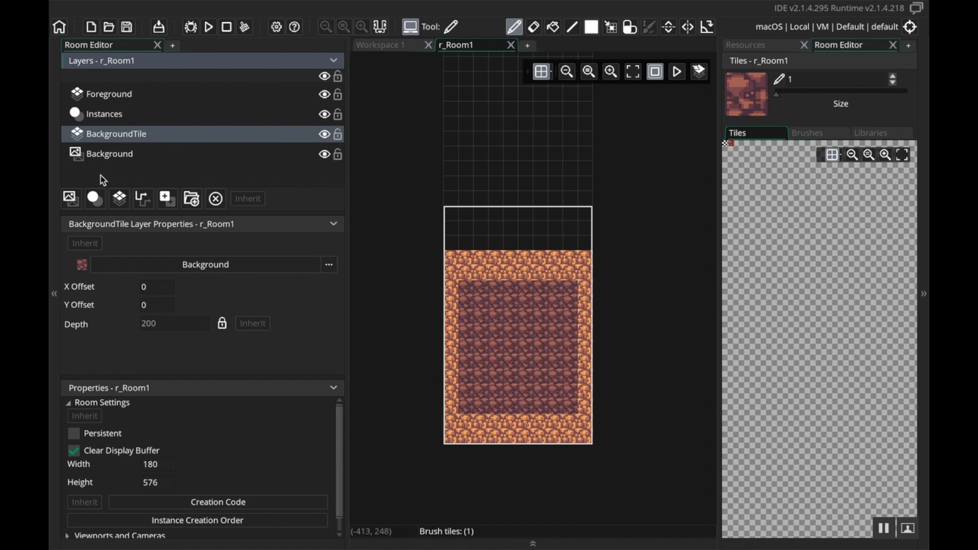
Step: Add a tile layer at the top of the stack named Frame and assign it the Frame tile set
click(119, 199)
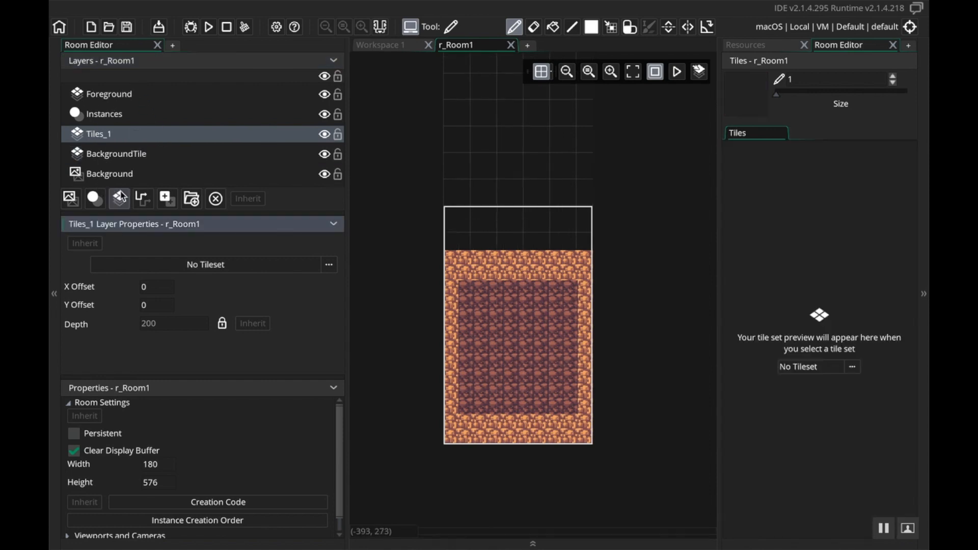
drag(98, 134, 98, 94)
text(Frame)
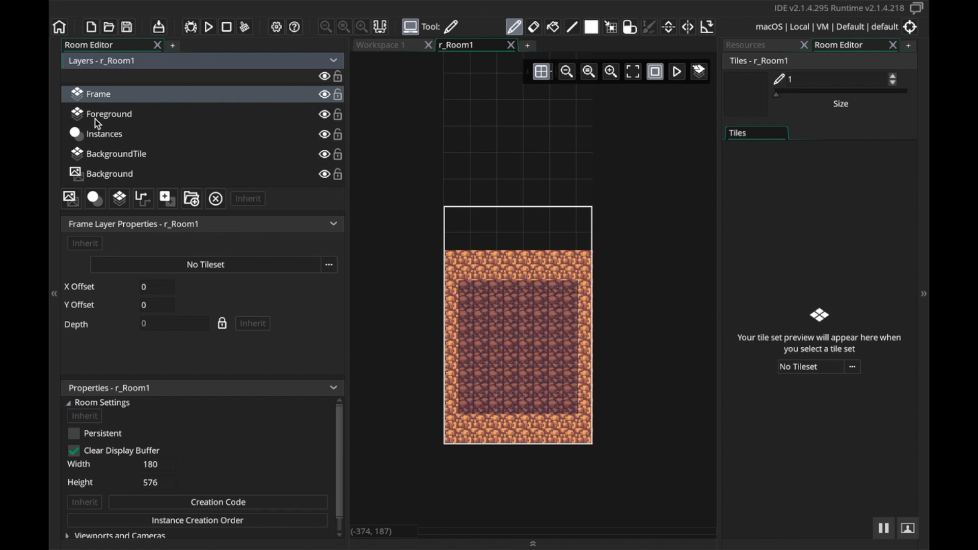
click(329, 264)
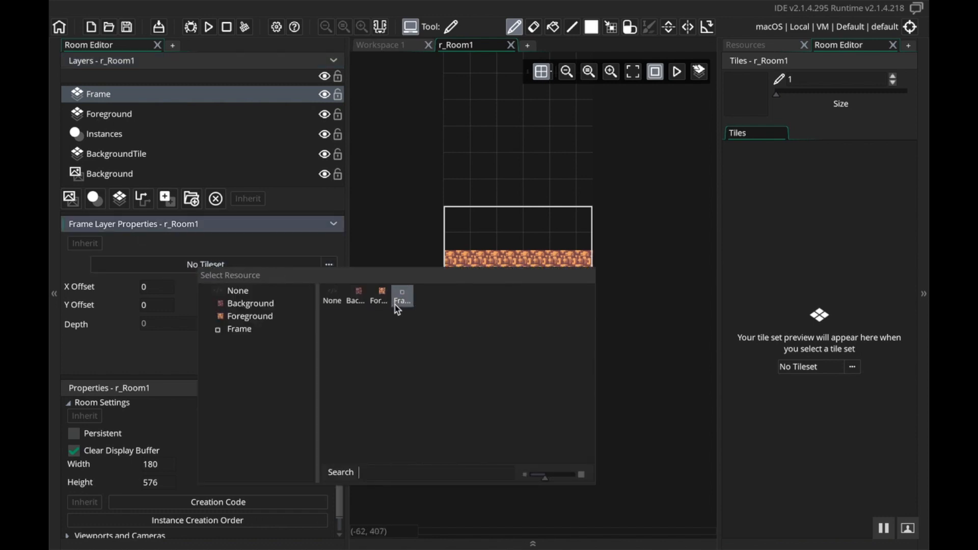
click(402, 296)
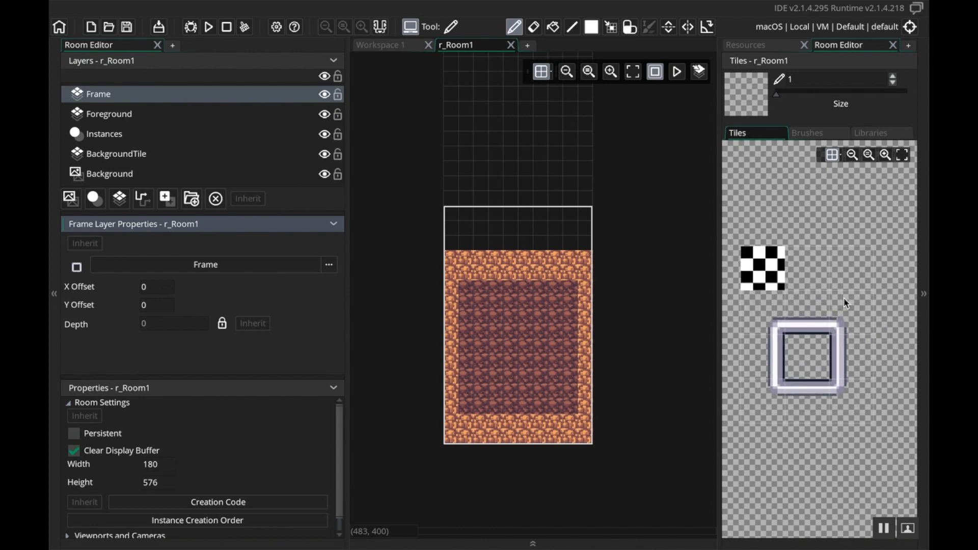
mouse_move(784, 326)
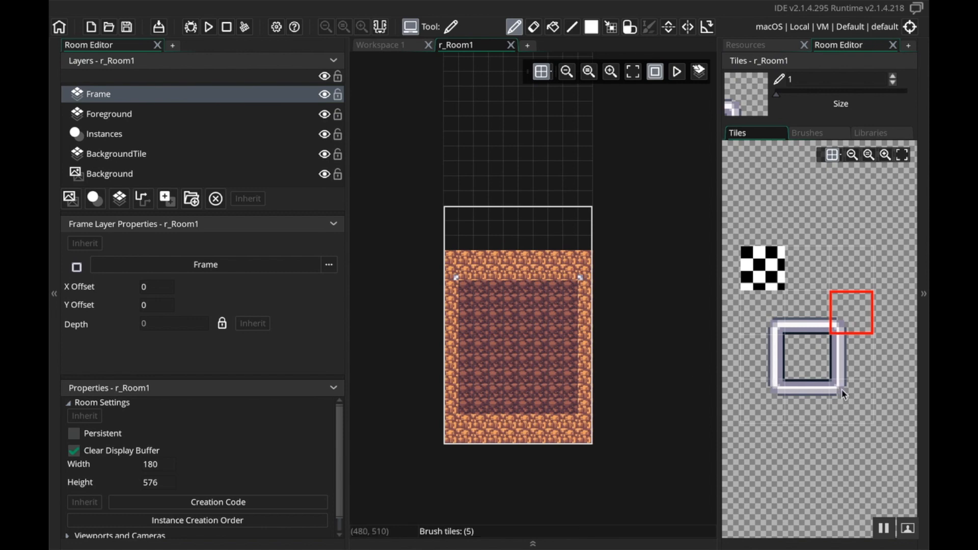
Step: Paint railing corner and edge tiles around the sides, top and bottom of the inner play area
click(852, 402)
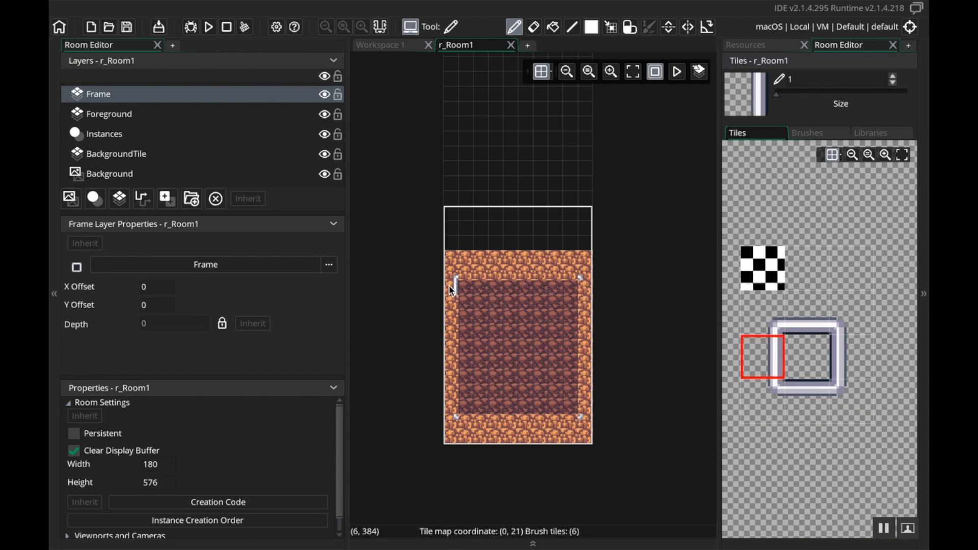
drag(453, 289, 453, 384)
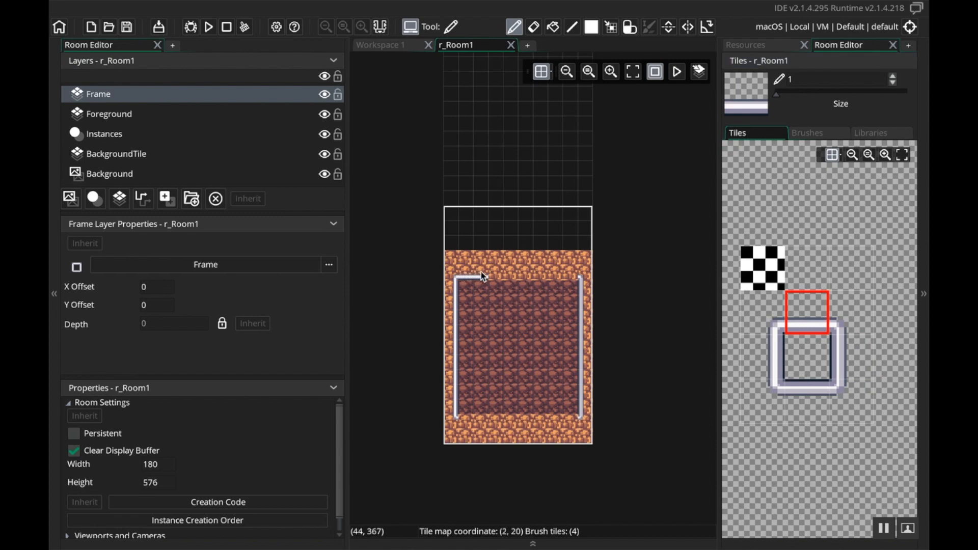
drag(484, 276, 568, 282)
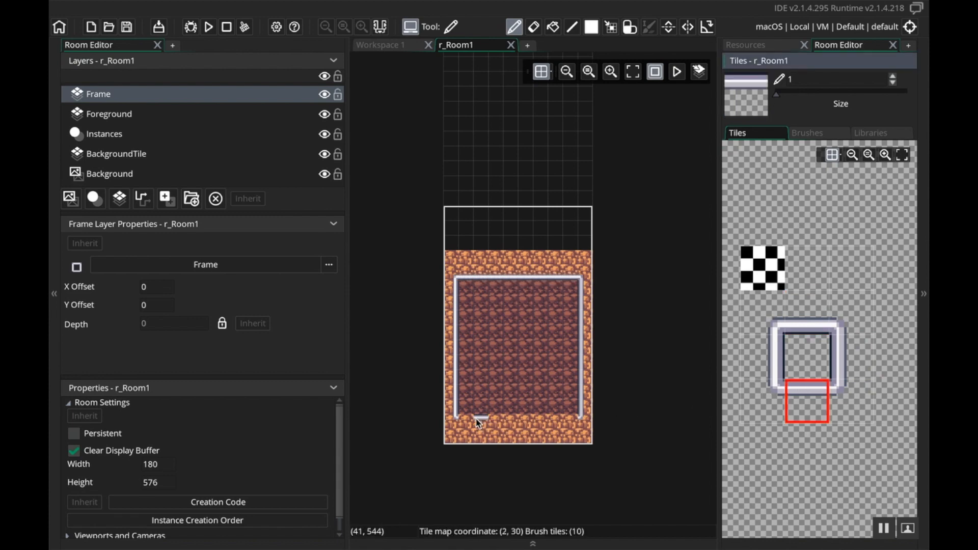
drag(477, 420, 564, 417)
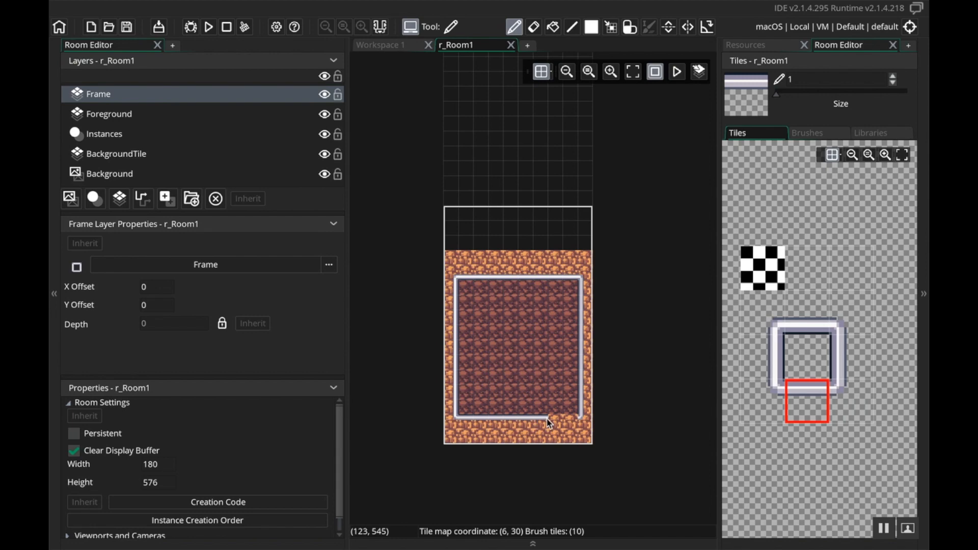
click(508, 358)
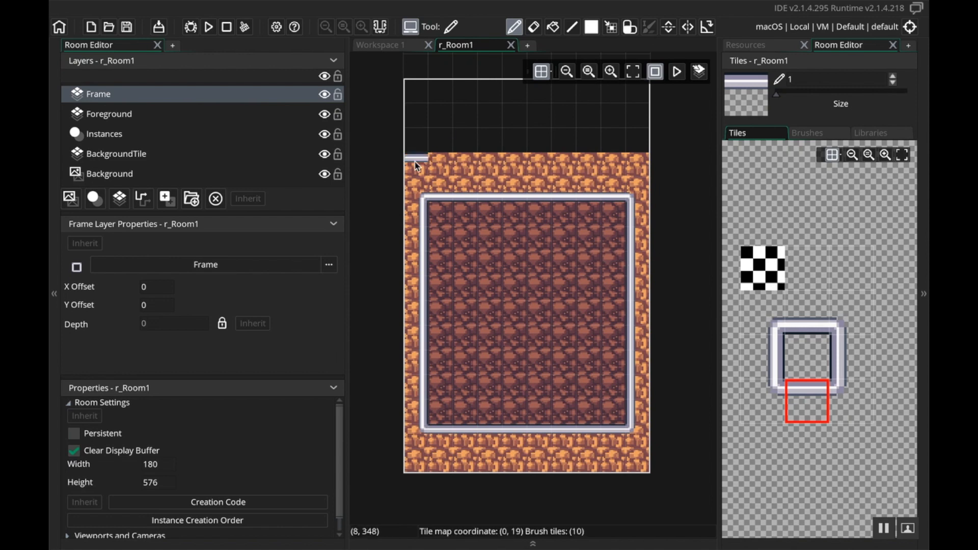
Step: Paint railing tiles across the top edge of the tiled background area
click(439, 159)
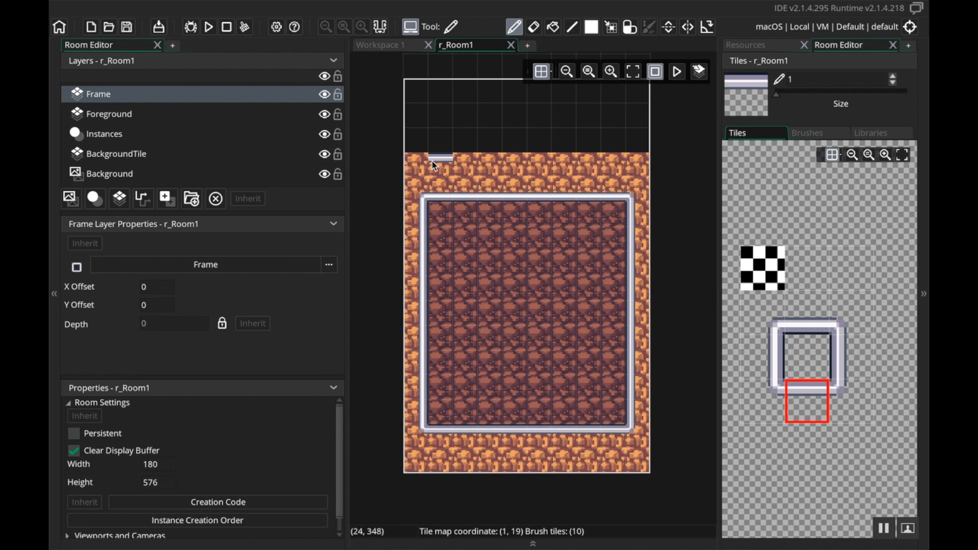
click(427, 158)
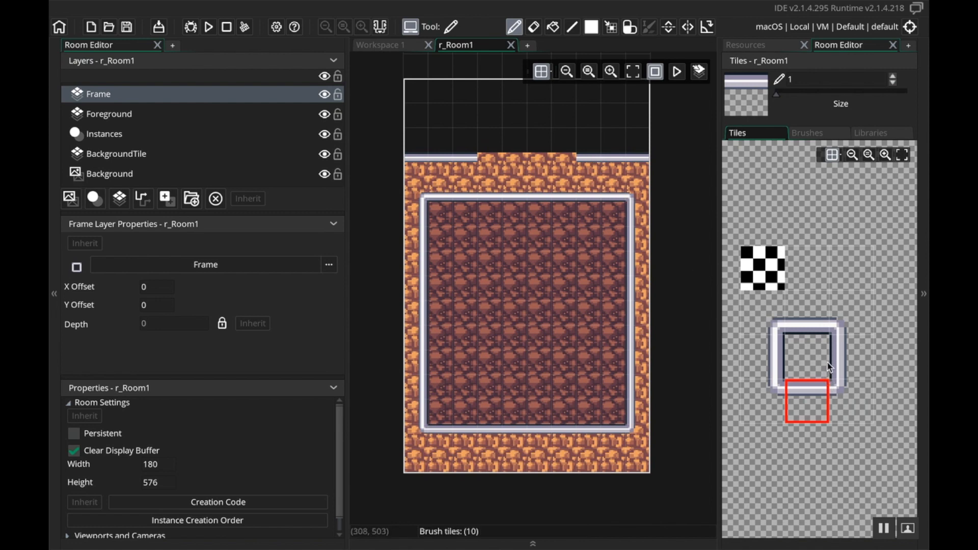
mouse_move(845, 331)
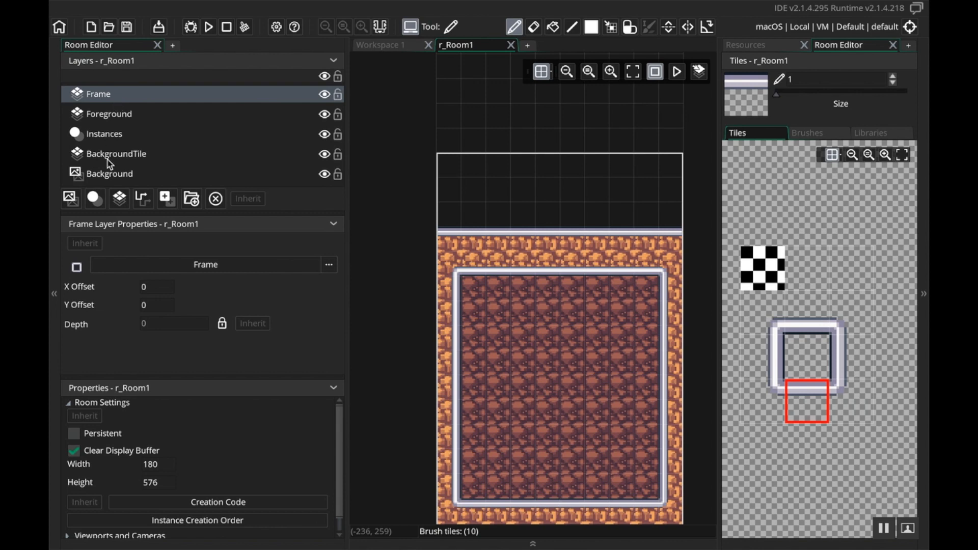
mouse_move(118, 198)
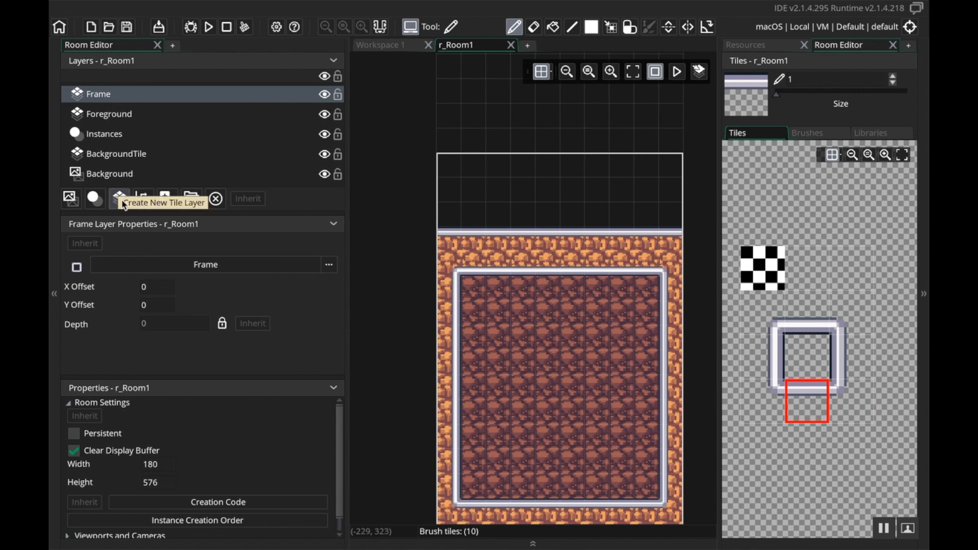
Step: Add a tile layer named UIBackground using the Background tile set and place it below Frame
click(119, 198)
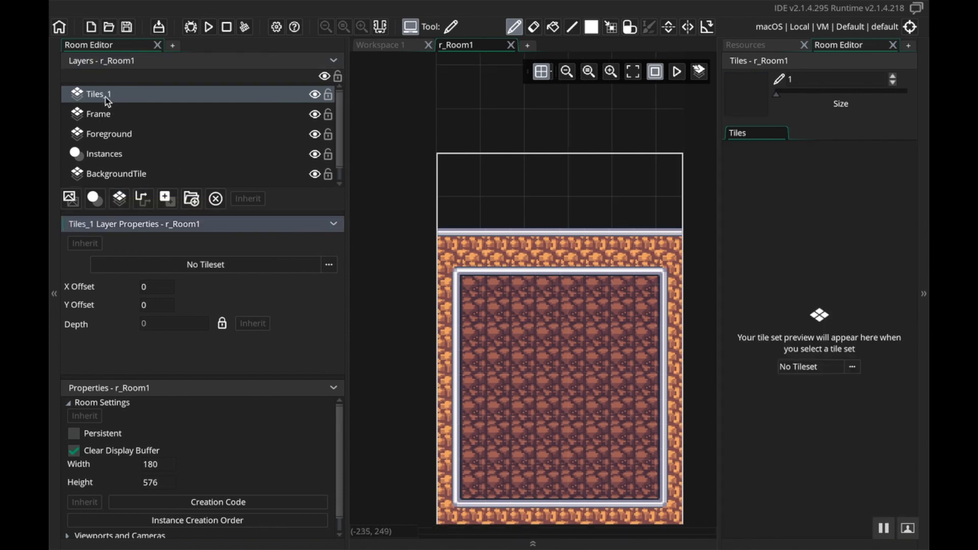
right_click(97, 94)
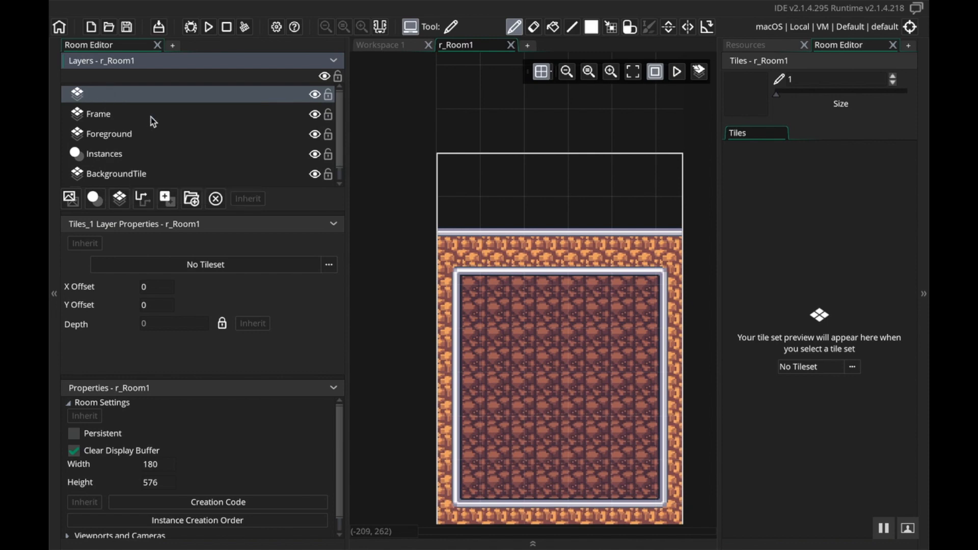
text(UIBackground)
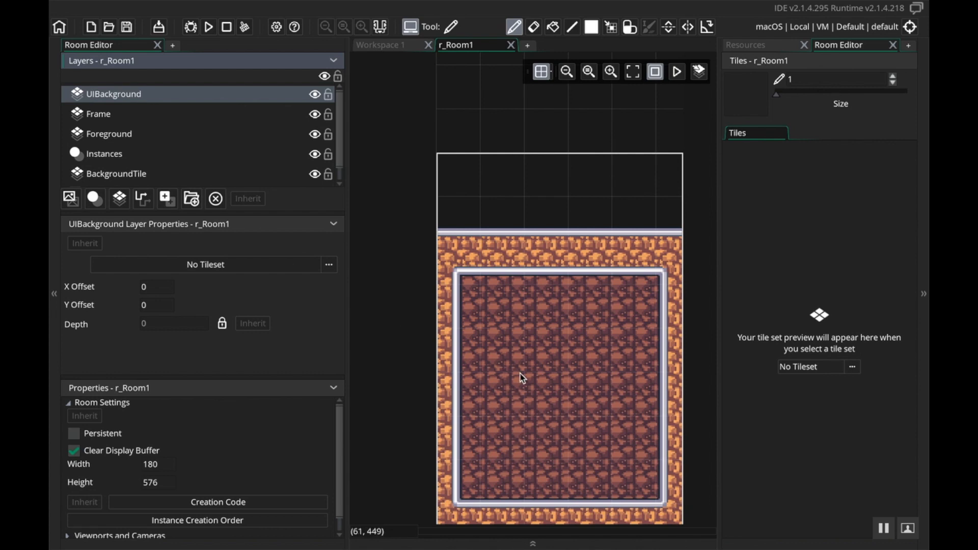
mouse_move(522, 280)
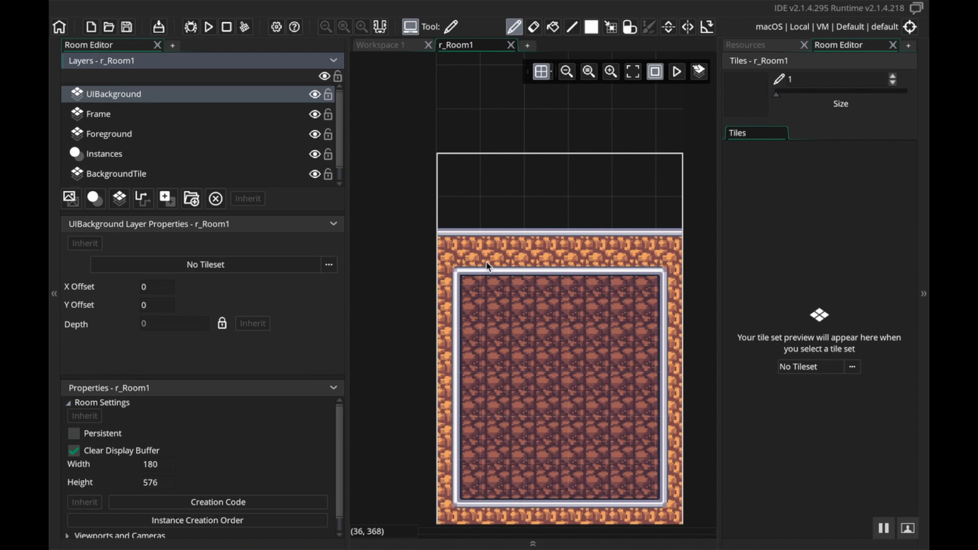
mouse_move(522, 259)
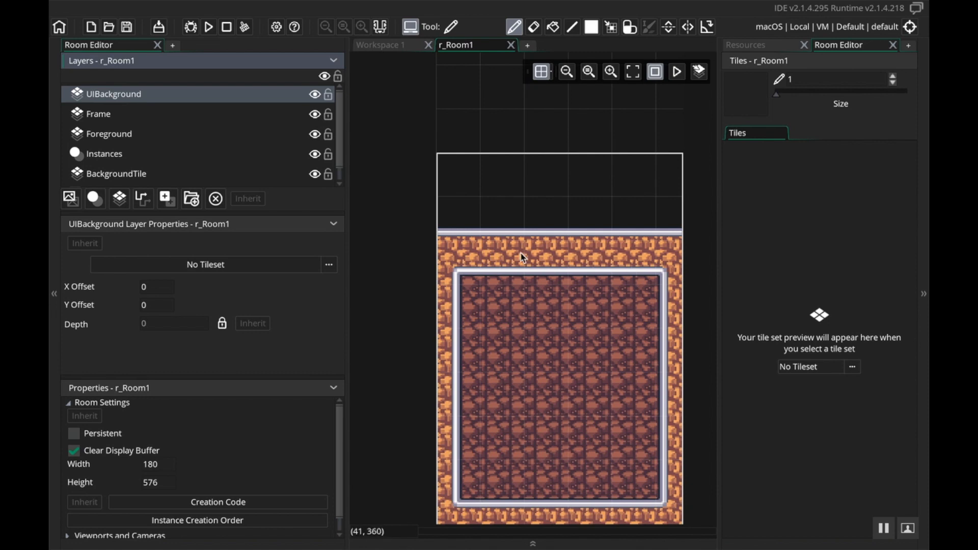
mouse_move(550, 362)
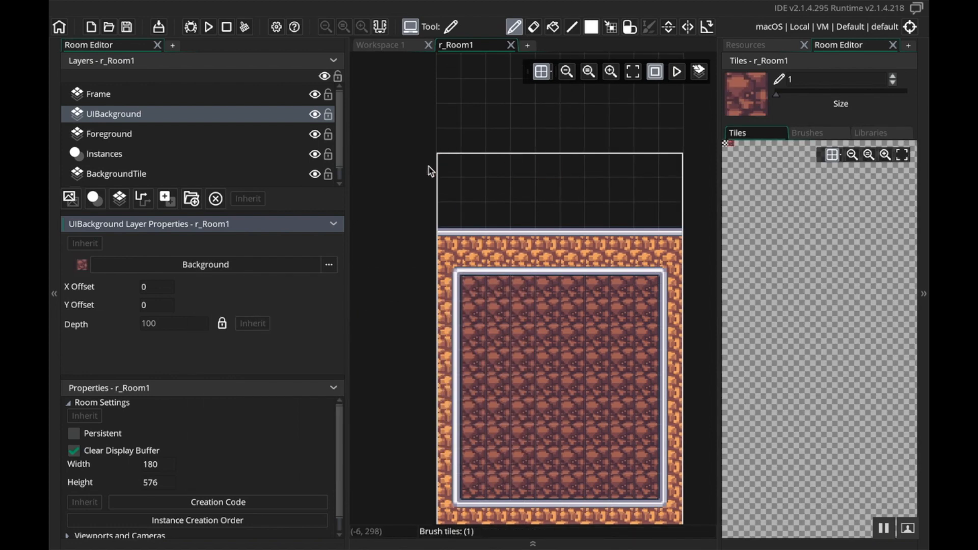
drag(443, 169, 665, 201)
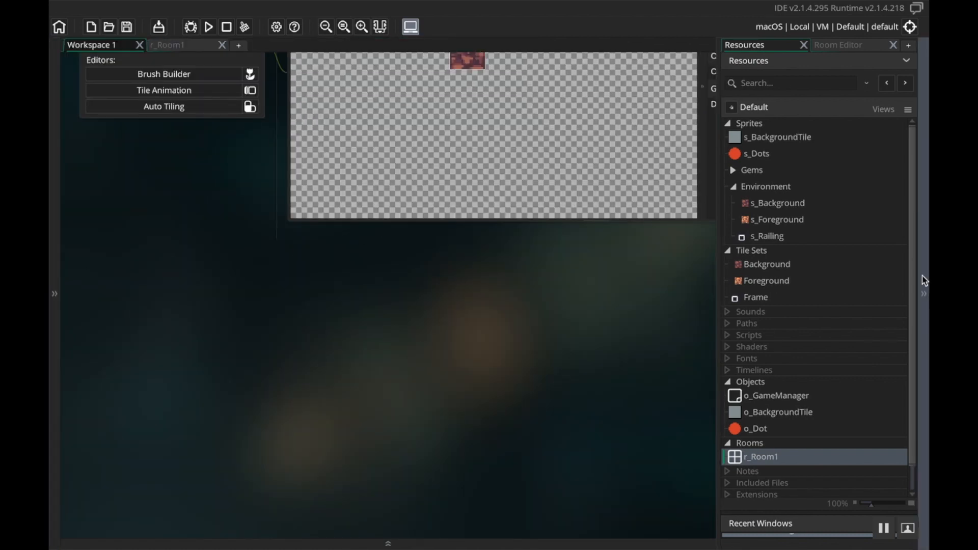
Step: View the s_Railing sprite and close its editor
double_click(766, 264)
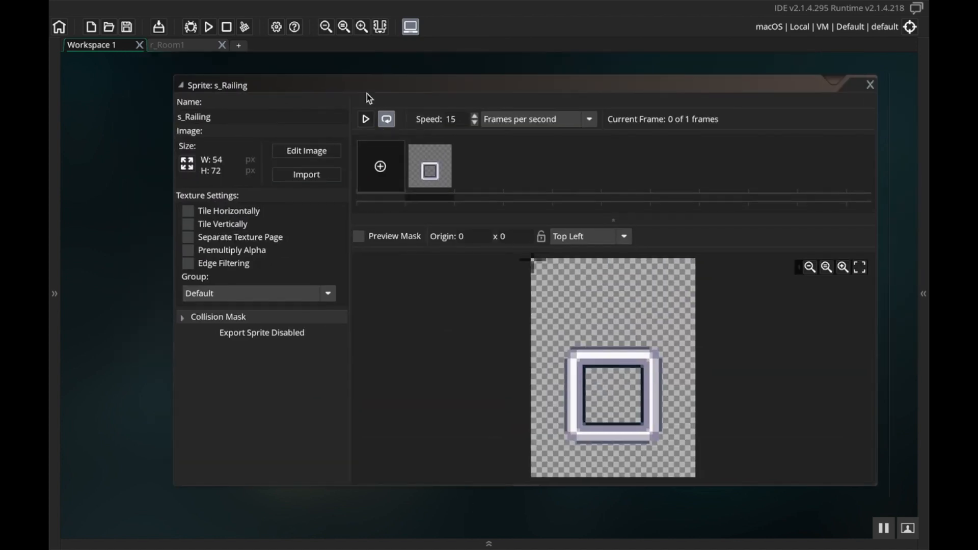
click(870, 84)
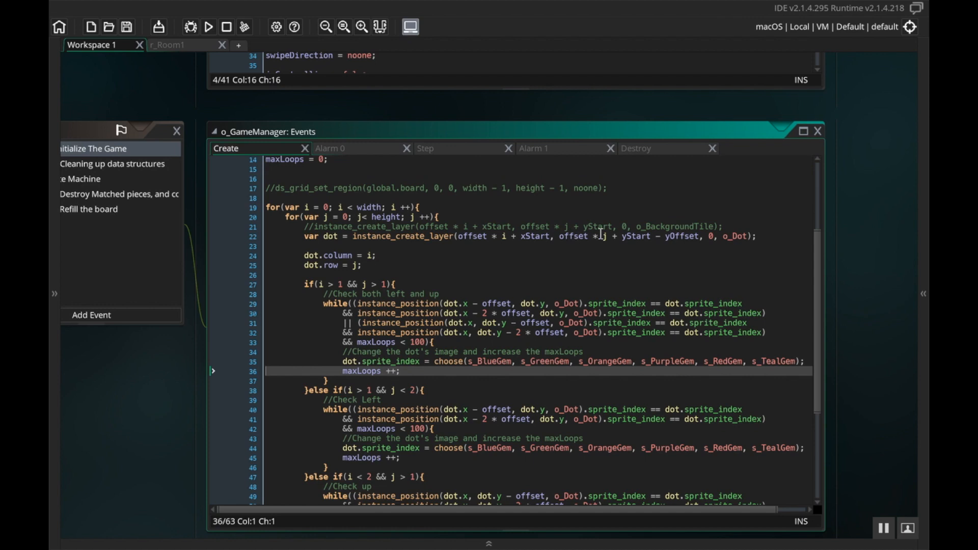
Step: Replace layer 0 with "Instances" in the Create event's instance_create_layer call and select it for copying
click(599, 235)
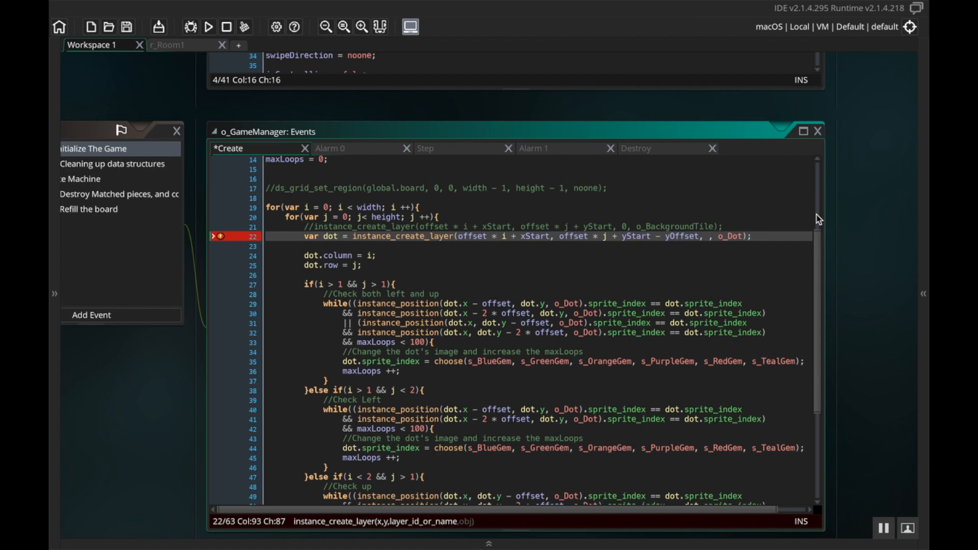
text("I)
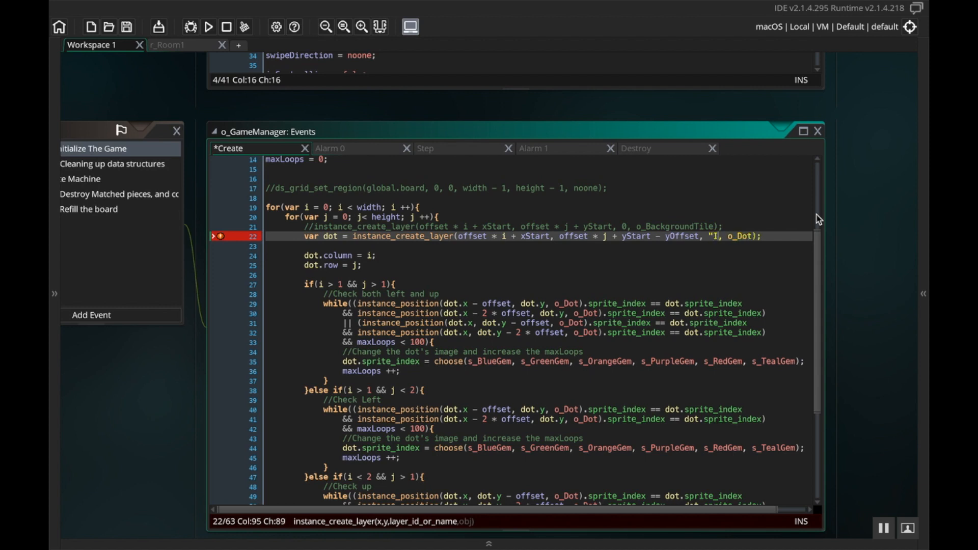
text(nstances)
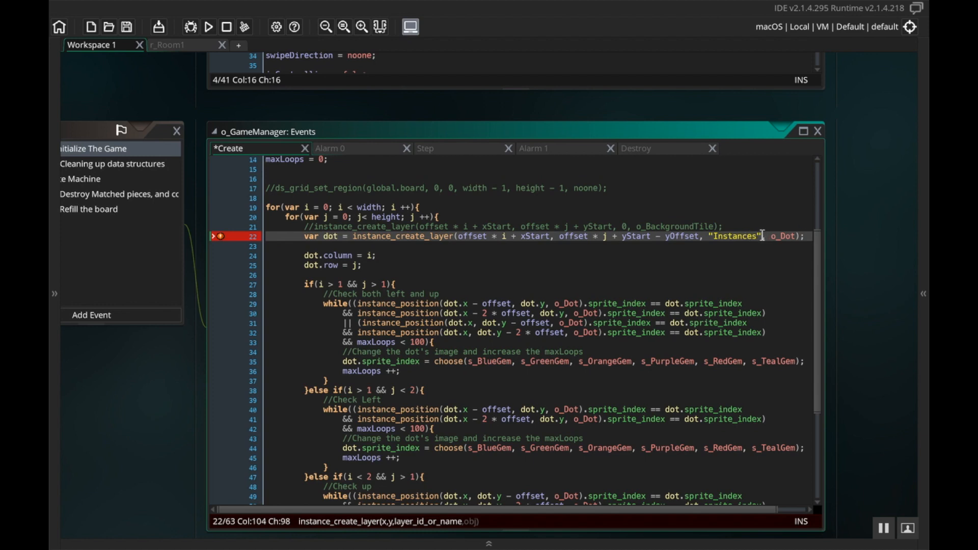
double_click(735, 236)
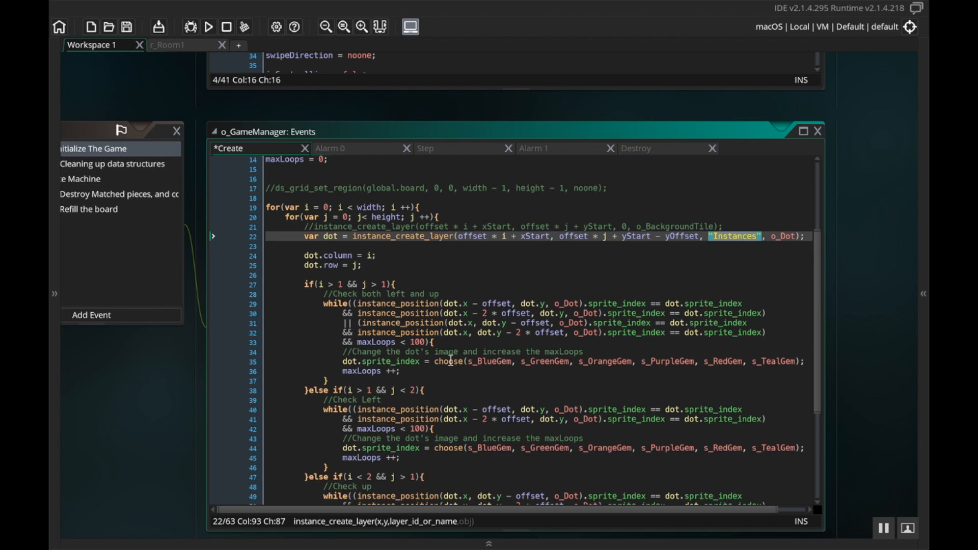
scroll(down, 3)
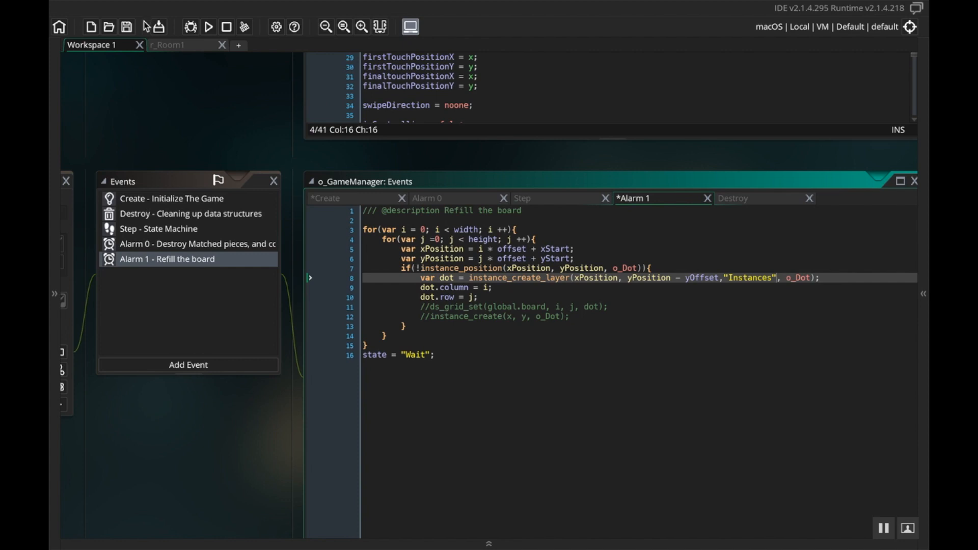
Step: Run the game (F5) to save, build and test the Instances-layer changes
click(209, 26)
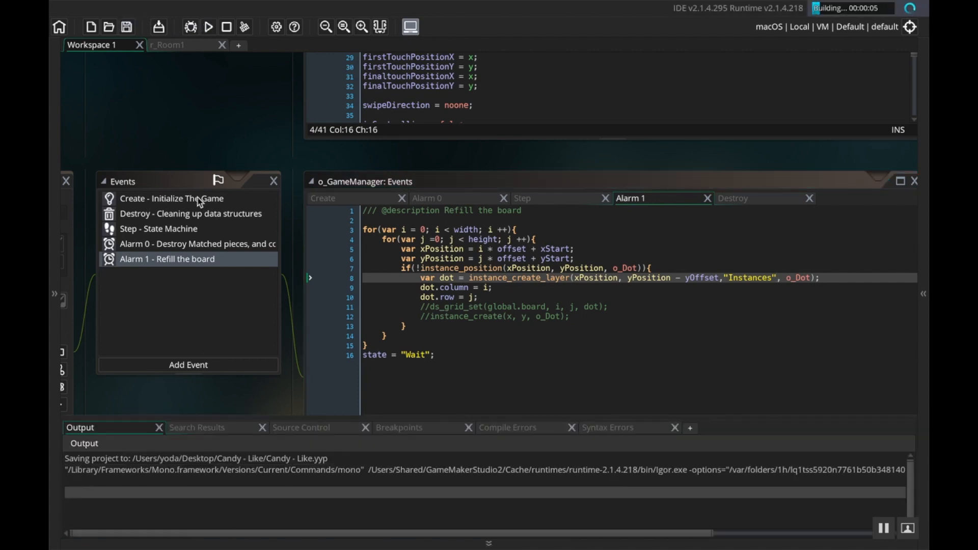